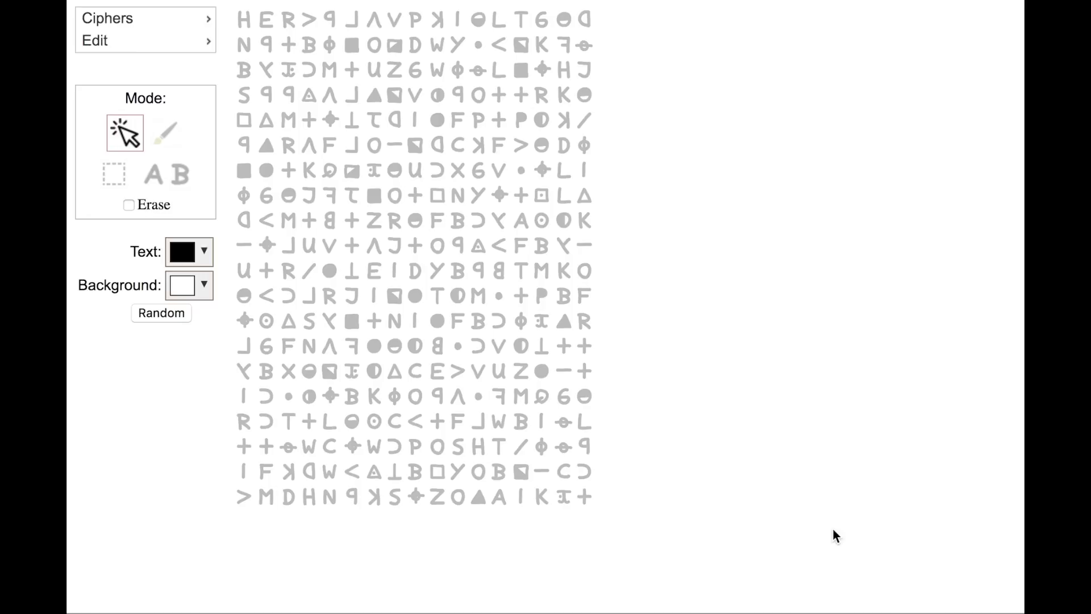
{"action": "mouse_move", "coordinate": [736, 119]}
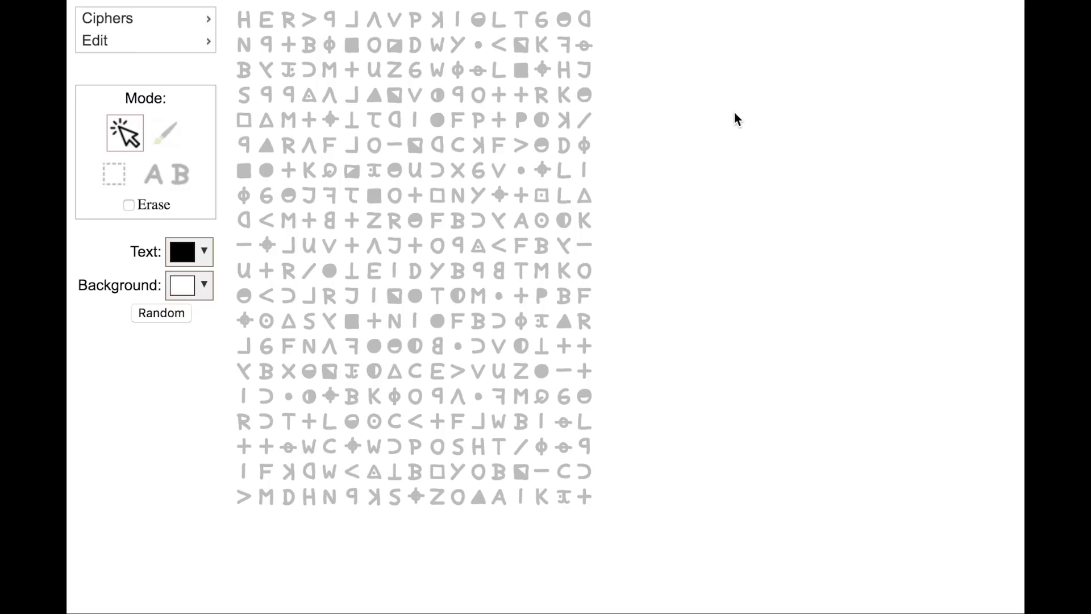
Load the Z408 cipher from the Ciphers menu, then show its Z408 Plaintext solution.
{"action": "left_click", "coordinate": [108, 18]}
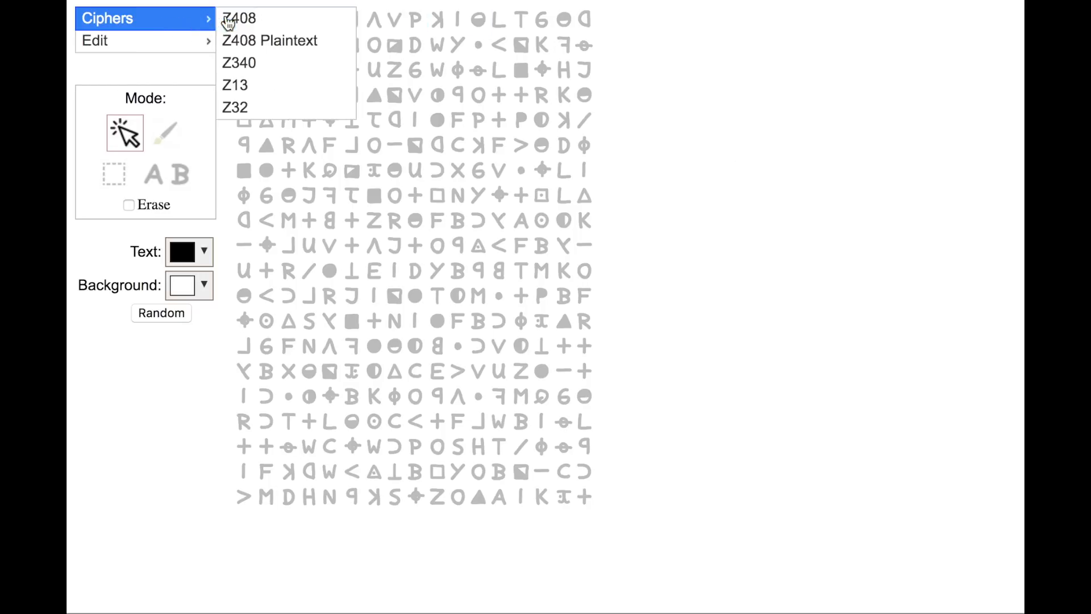
{"action": "mouse_move", "coordinate": [239, 63]}
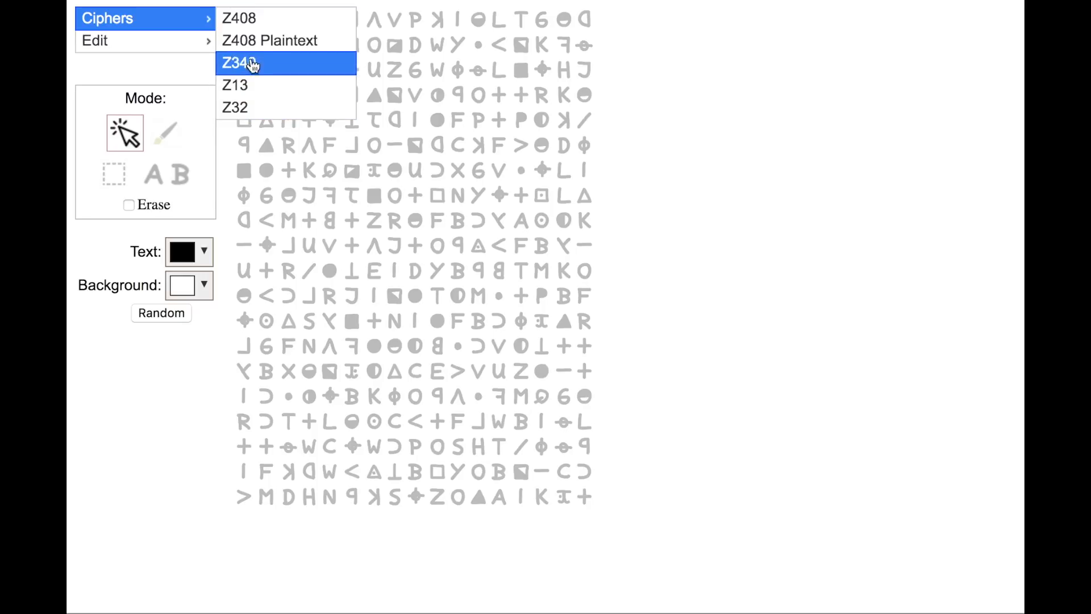
{"action": "left_click", "coordinate": [239, 62]}
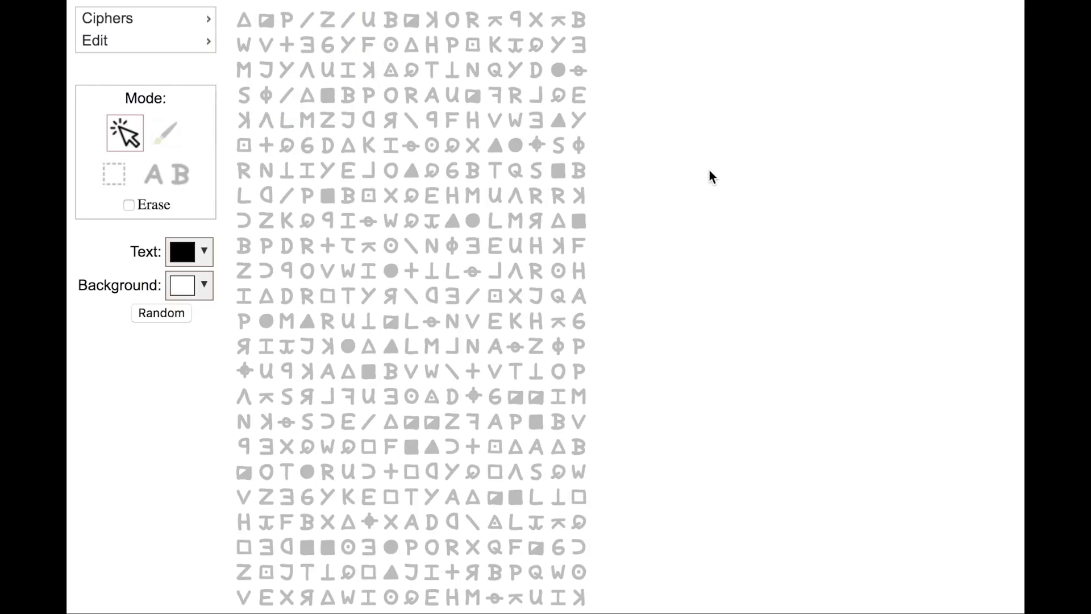
{"action": "left_click", "coordinate": [108, 19]}
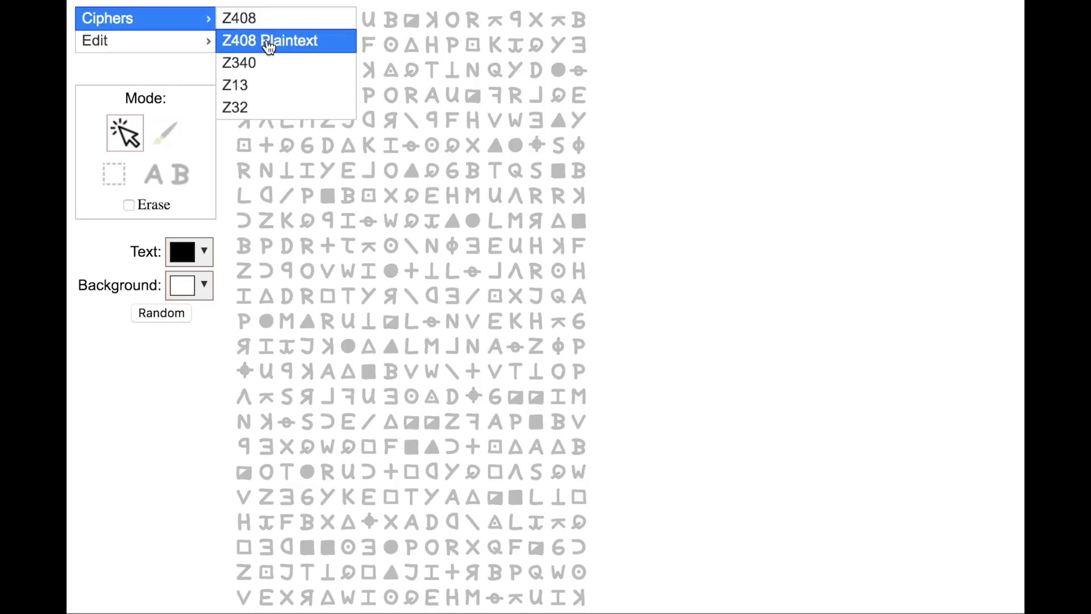
{"action": "mouse_move", "coordinate": [298, 48]}
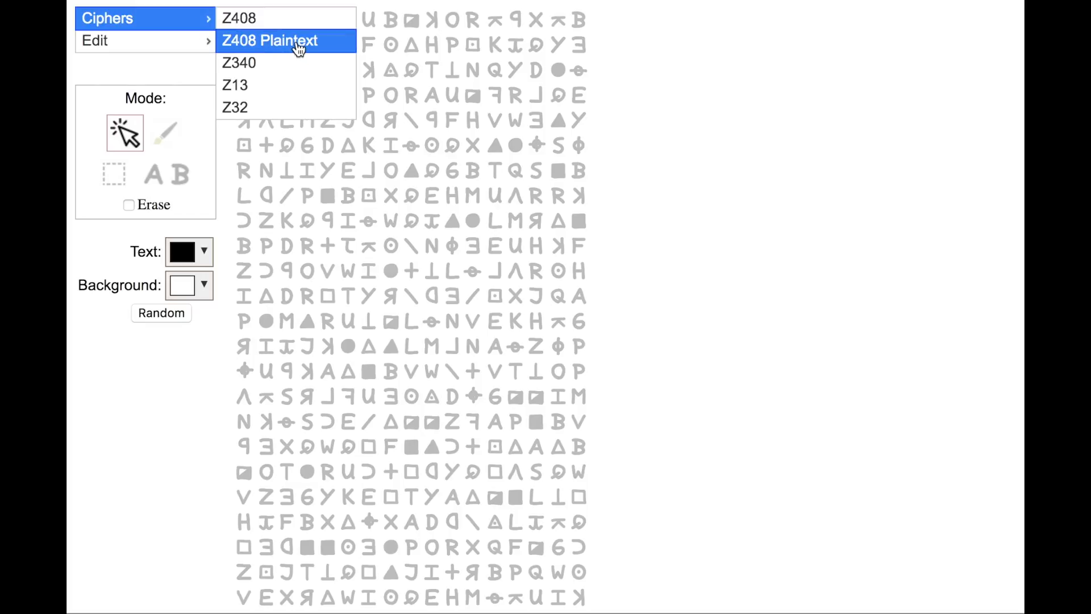
{"action": "left_click", "coordinate": [269, 40]}
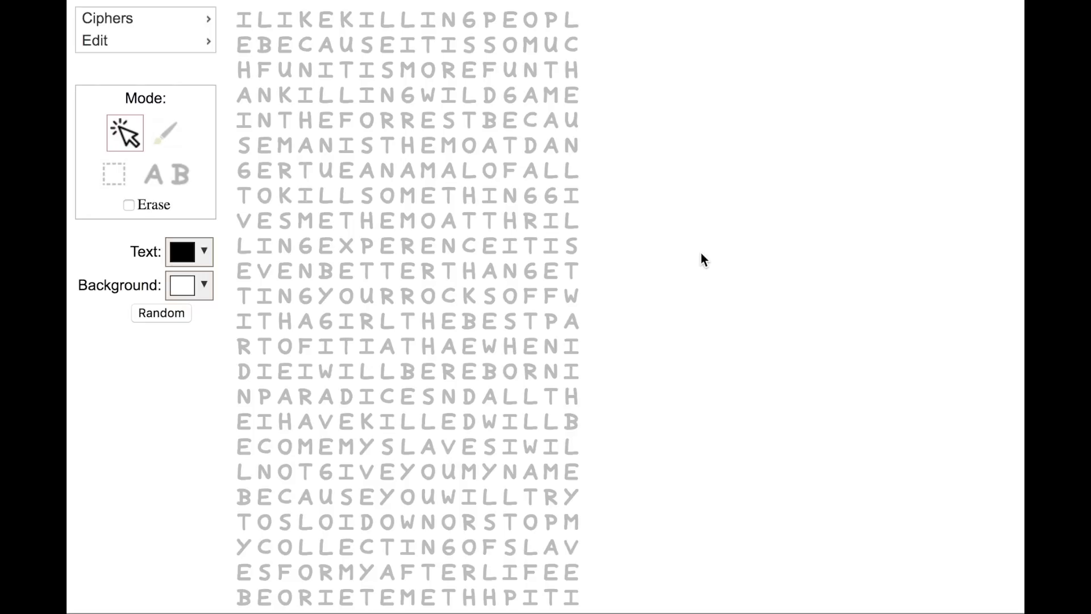
Browse on through Z340 and Z13, ending with the two-line Z32 cipher loaded.
{"action": "left_click", "coordinate": [108, 18]}
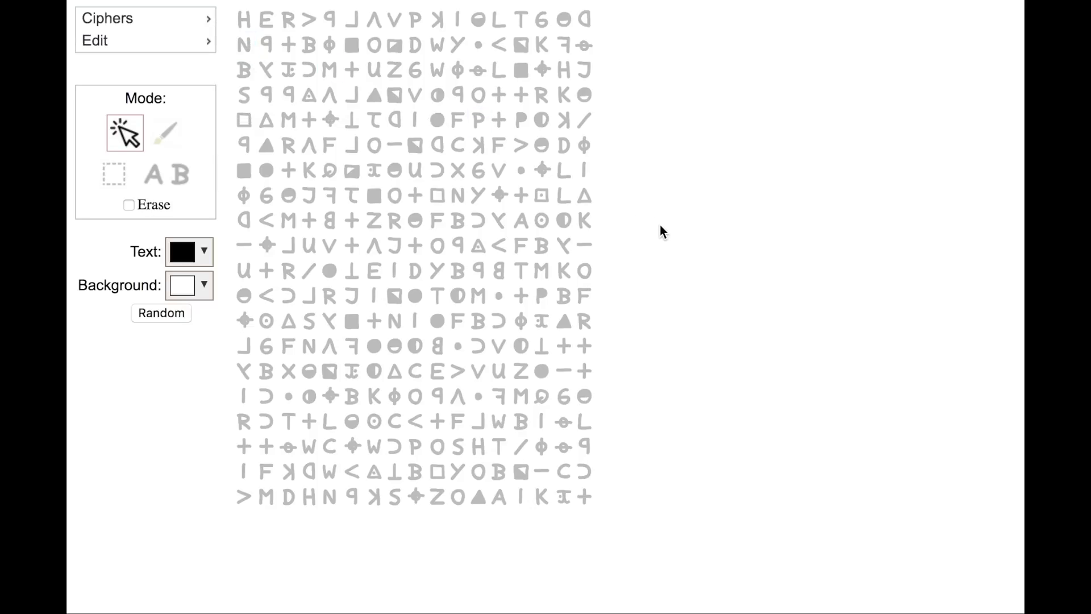
{"action": "left_click", "coordinate": [108, 18]}
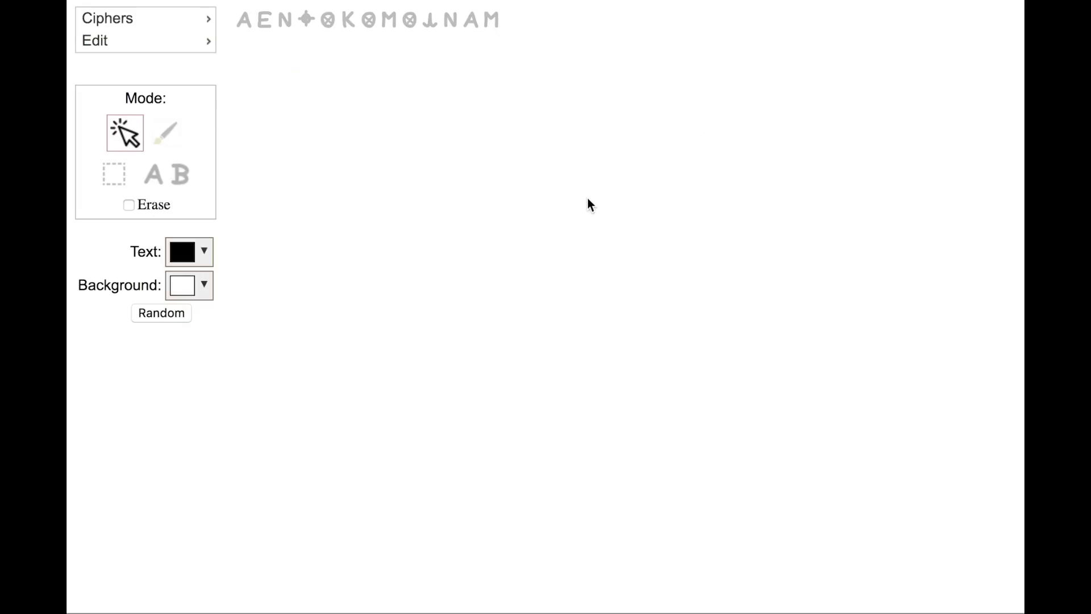
{"action": "mouse_move", "coordinate": [586, 205]}
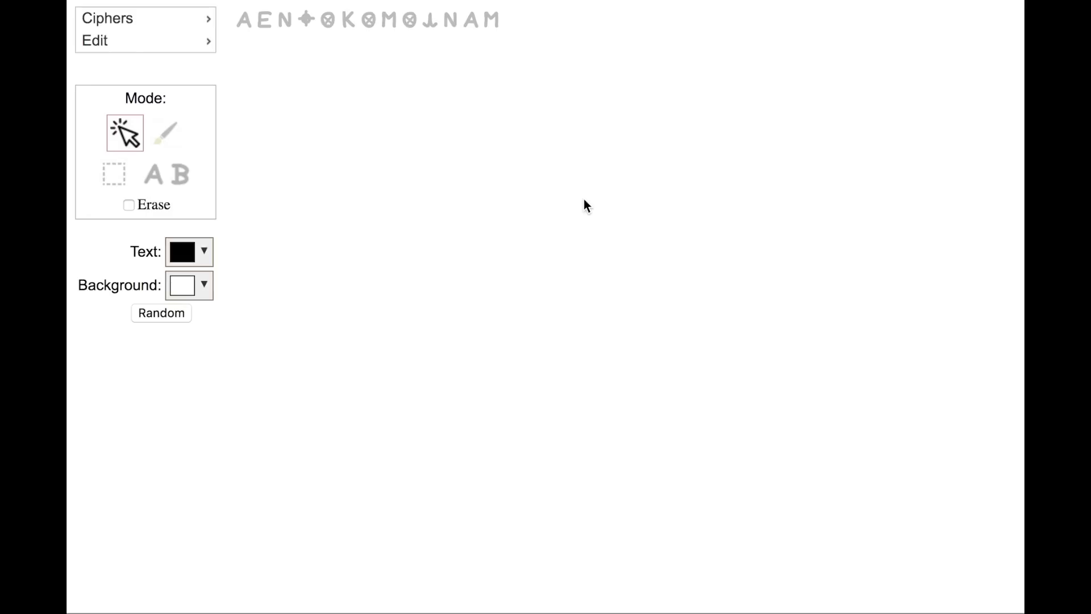
{"action": "left_click", "coordinate": [108, 18]}
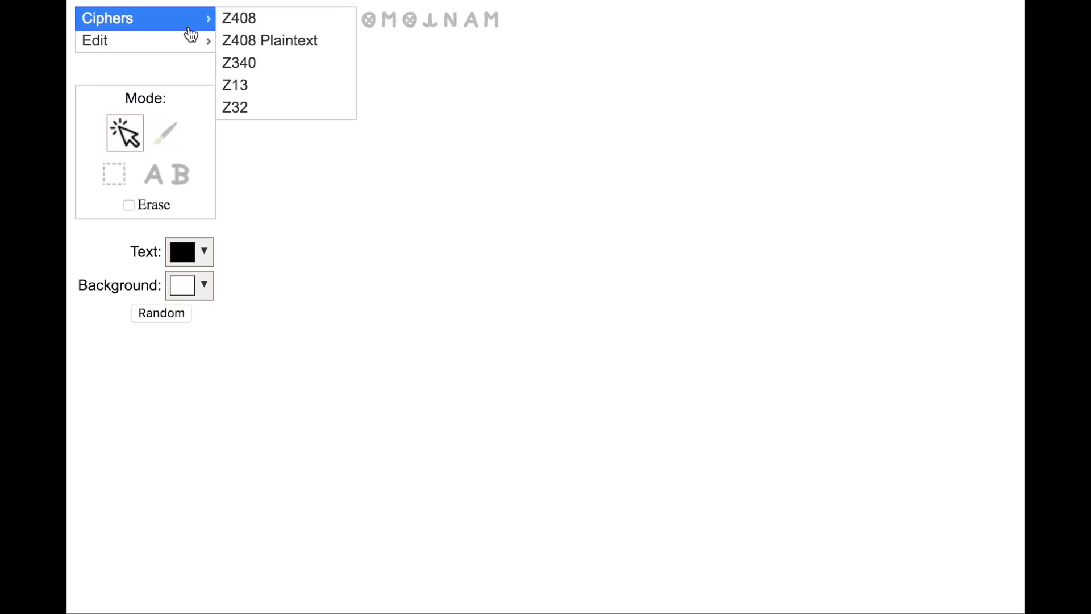
{"action": "mouse_move", "coordinate": [263, 107]}
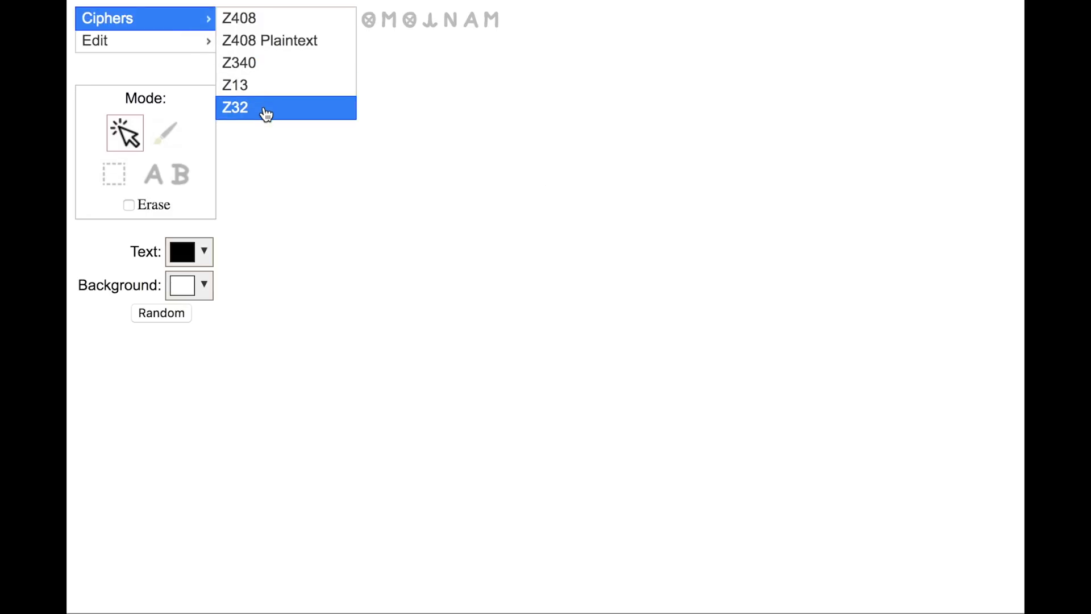
{"action": "left_click", "coordinate": [234, 108]}
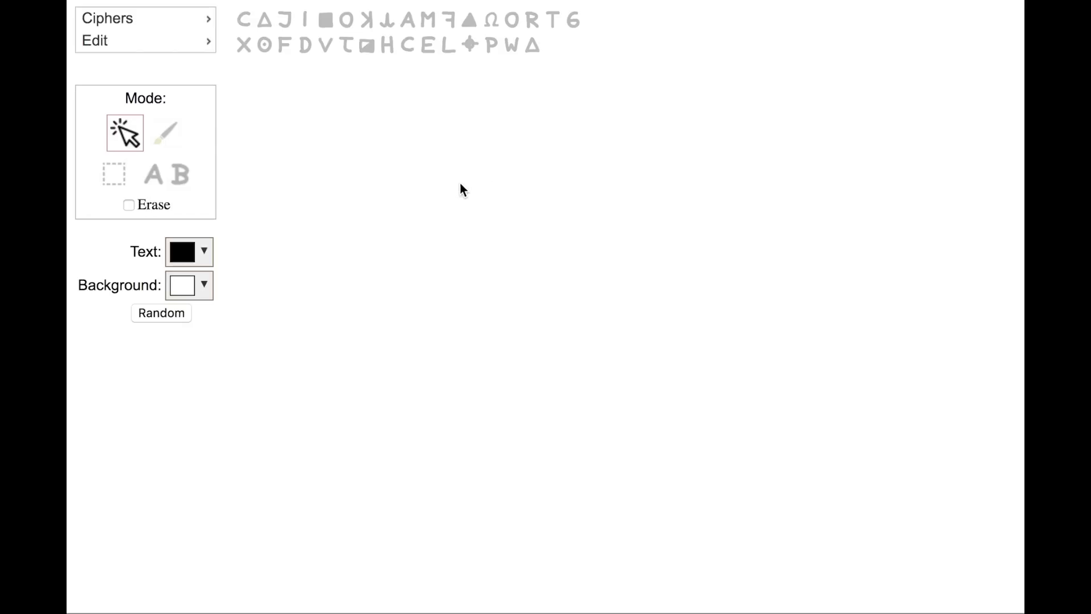
{"action": "left_click", "coordinate": [160, 314]}
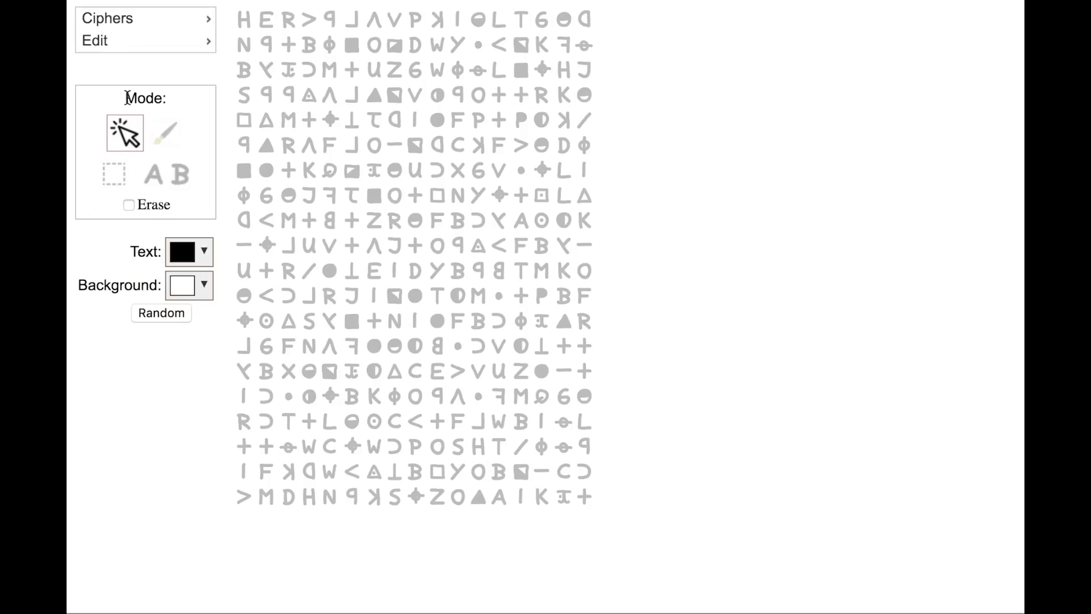
{"action": "mouse_move", "coordinate": [207, 102]}
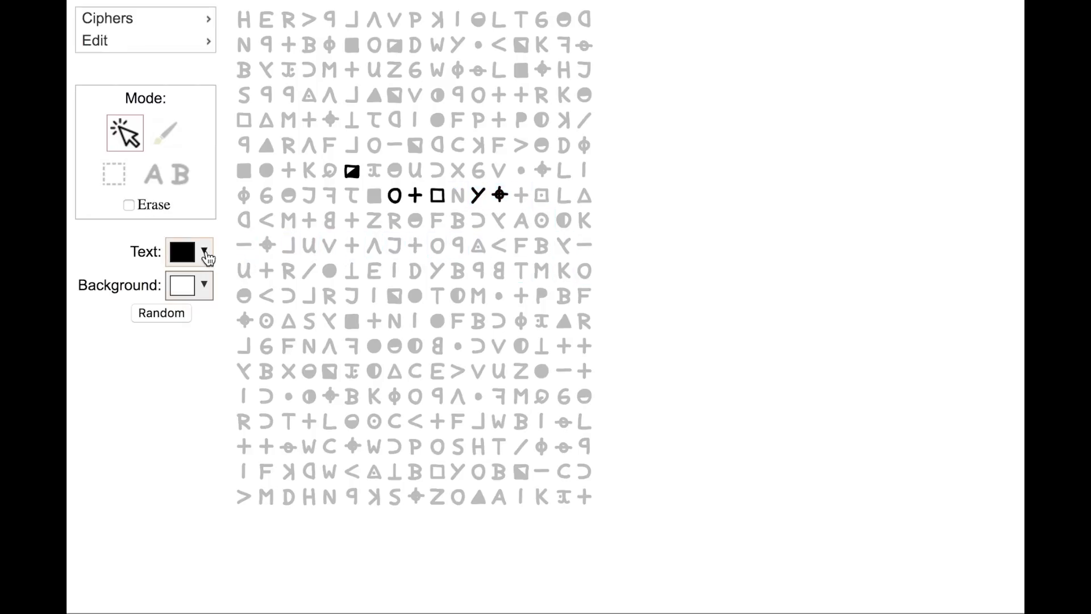
Pick a random Text colour pair and highlight a short Z340 symbol group with it.
{"action": "left_click", "coordinate": [202, 253]}
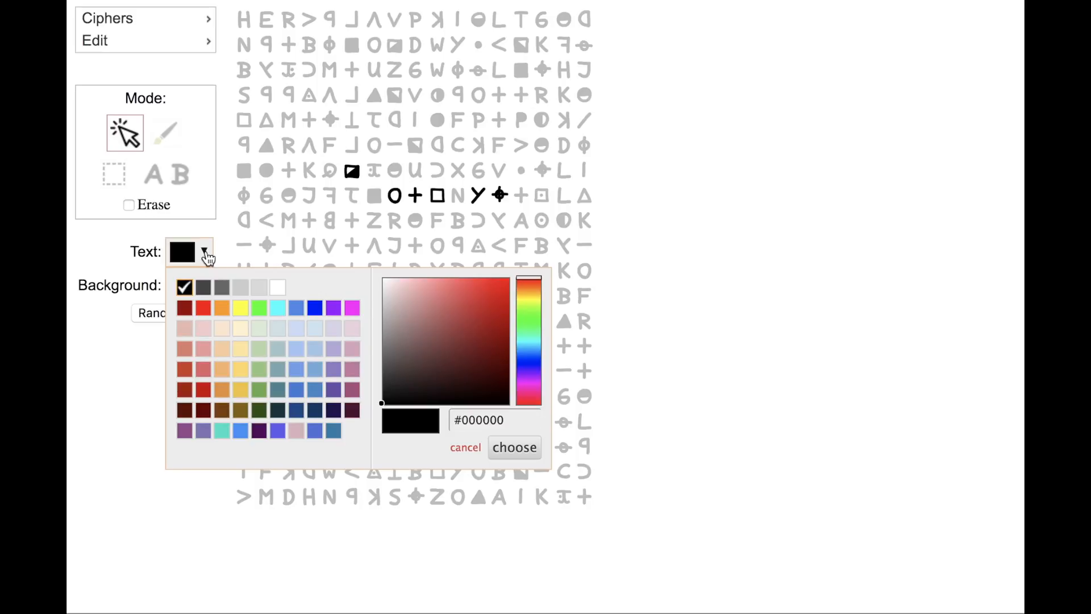
{"action": "mouse_move", "coordinate": [414, 367]}
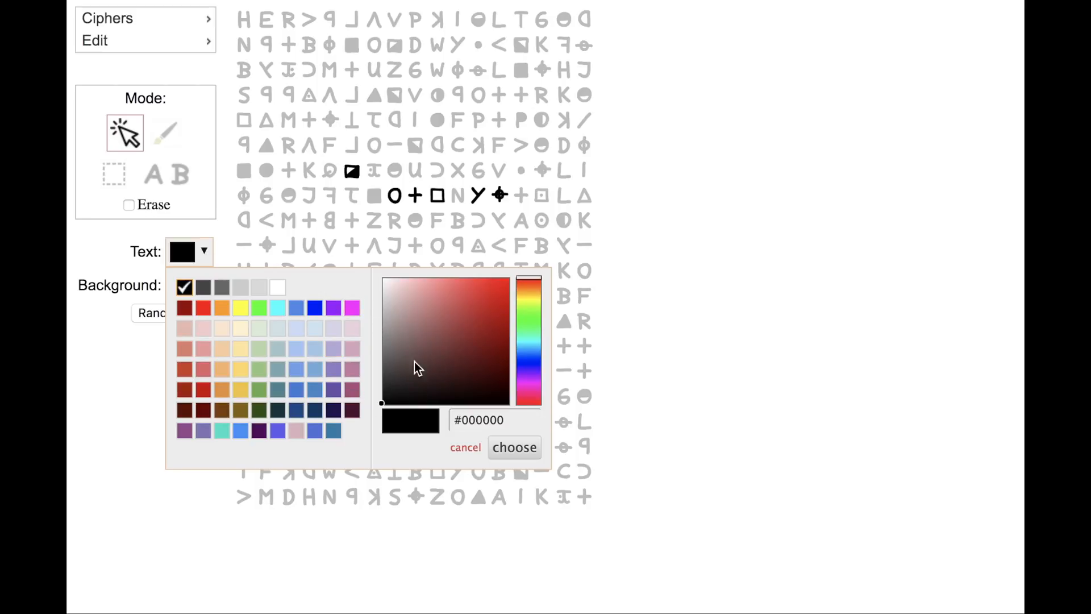
{"action": "mouse_move", "coordinate": [160, 386]}
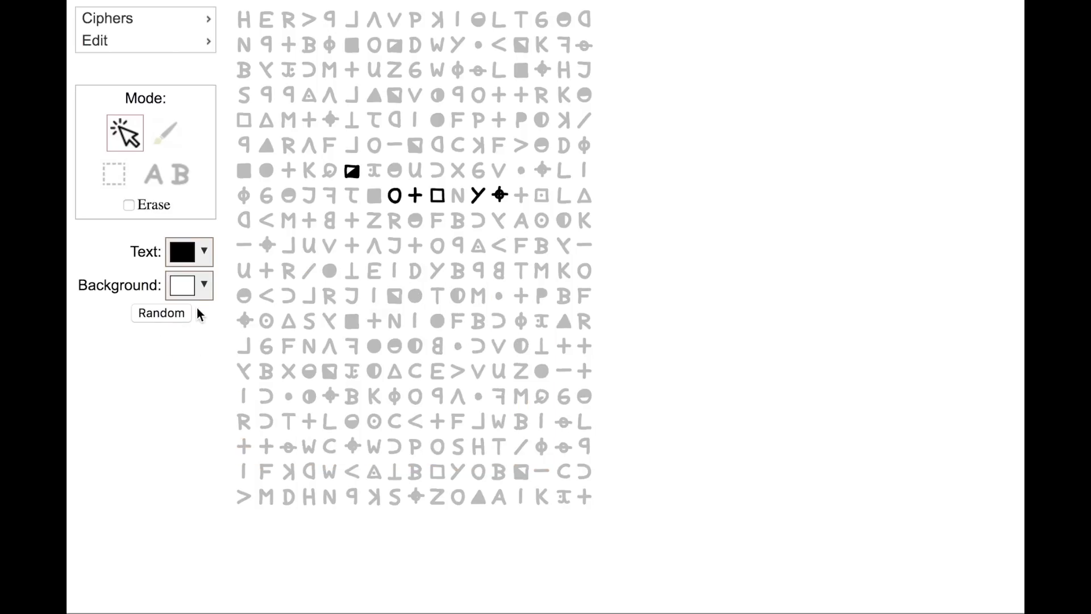
{"action": "left_click", "coordinate": [161, 312]}
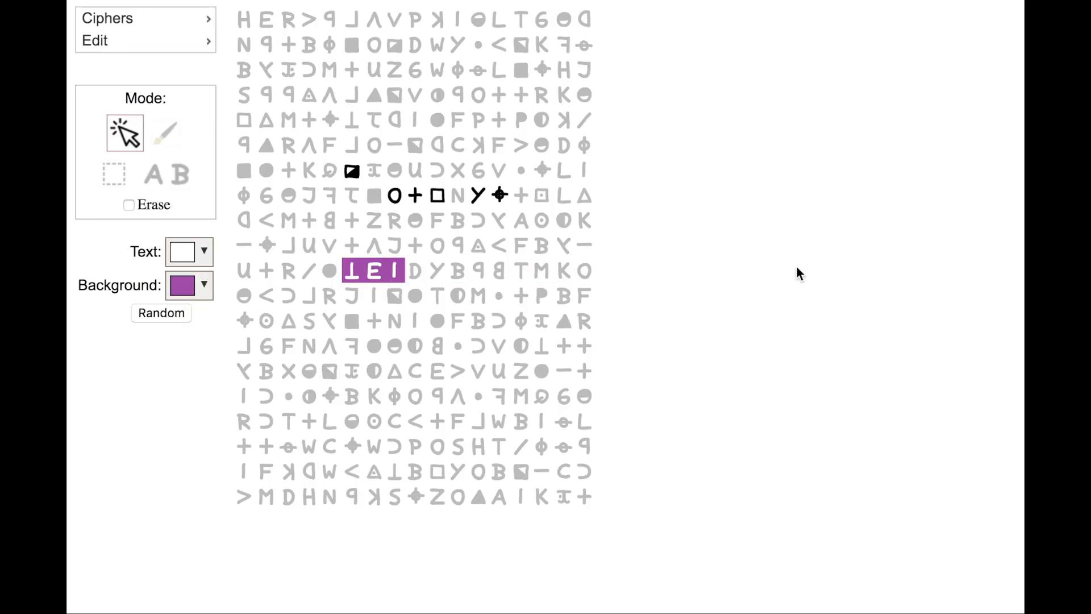
{"action": "left_click", "coordinate": [352, 320]}
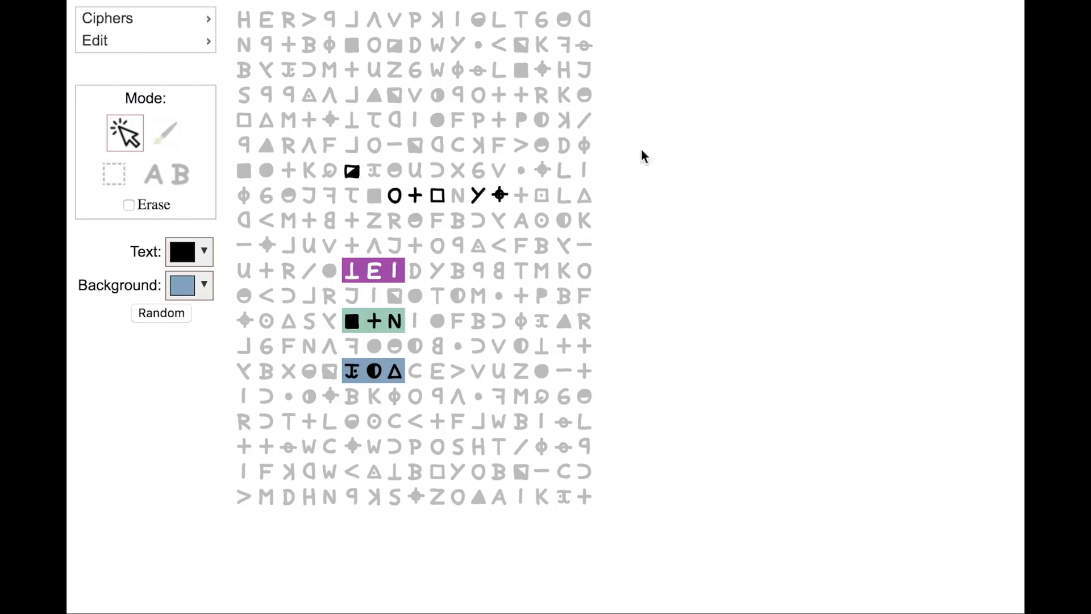
{"action": "left_click", "coordinate": [165, 134]}
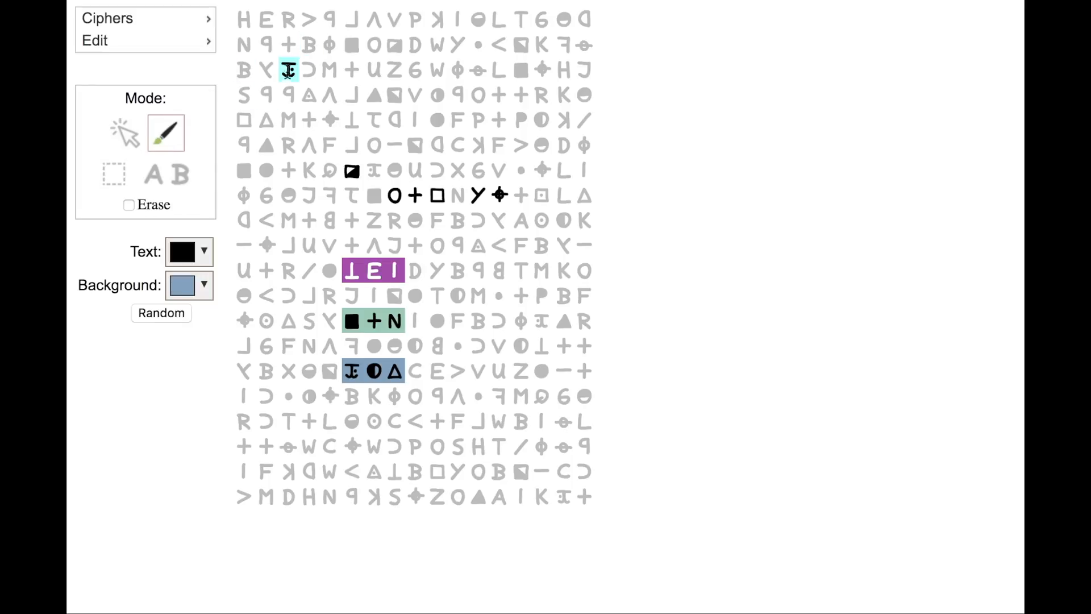
{"action": "left_click", "coordinate": [308, 70]}
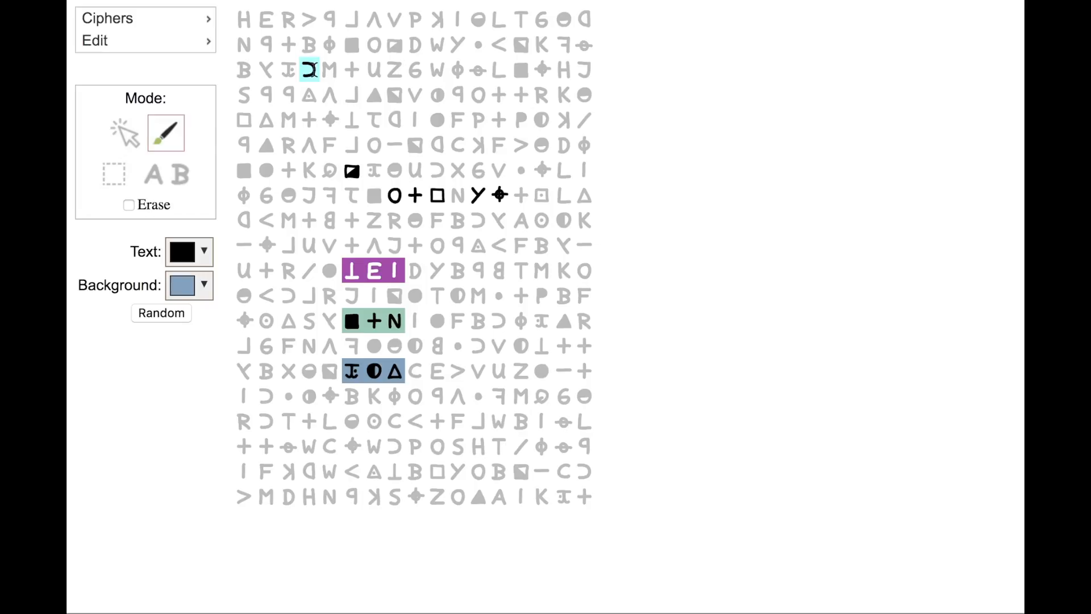
{"action": "left_click", "coordinate": [309, 44]}
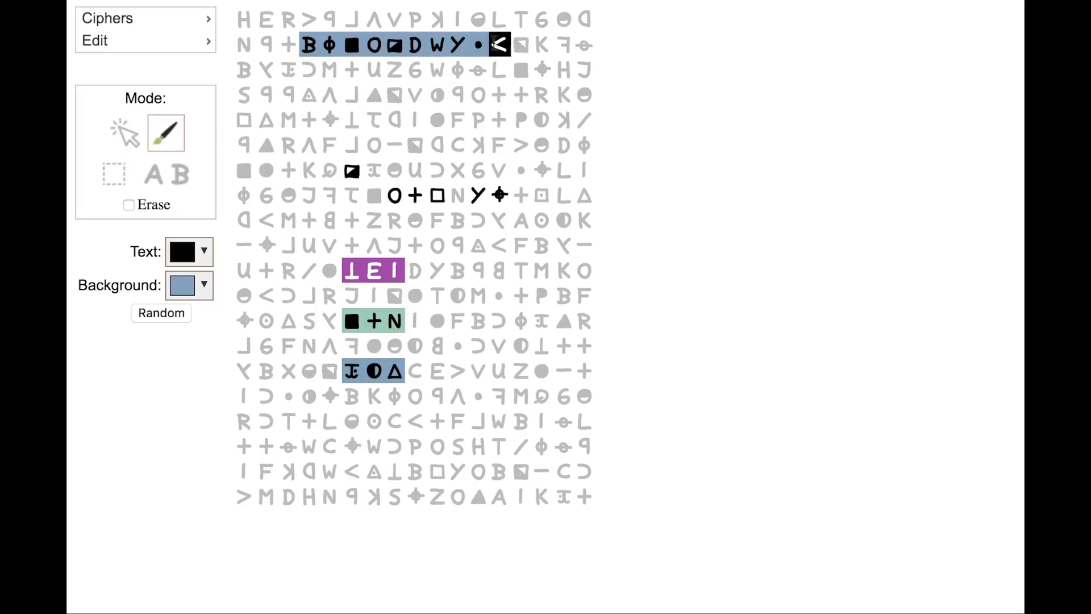
{"action": "left_click_drag", "start_coordinate": [512, 44], "coordinate": [437, 119]}
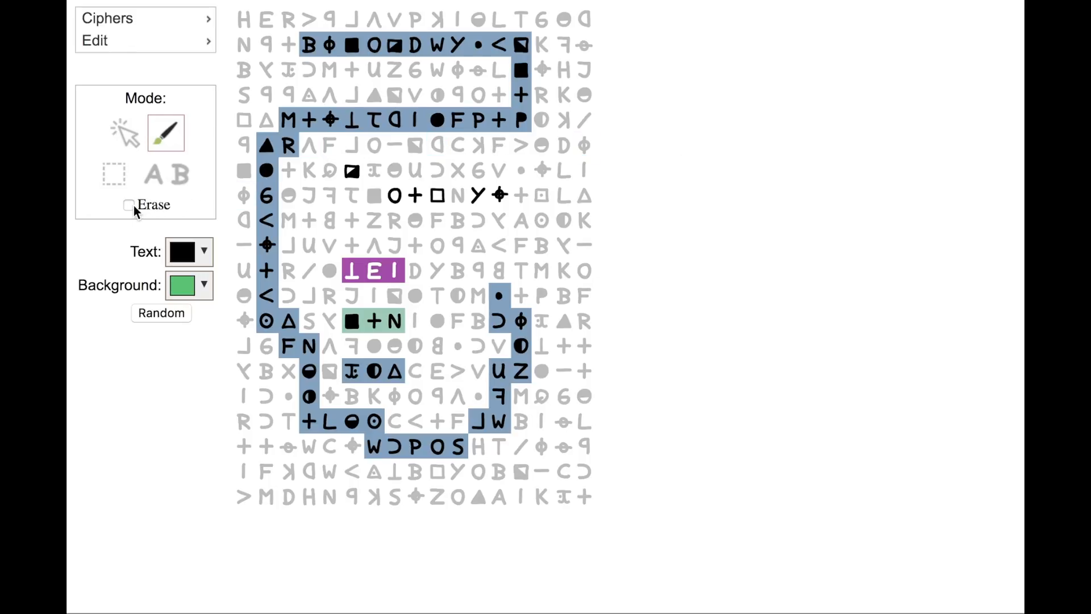
{"action": "left_click", "coordinate": [129, 206]}
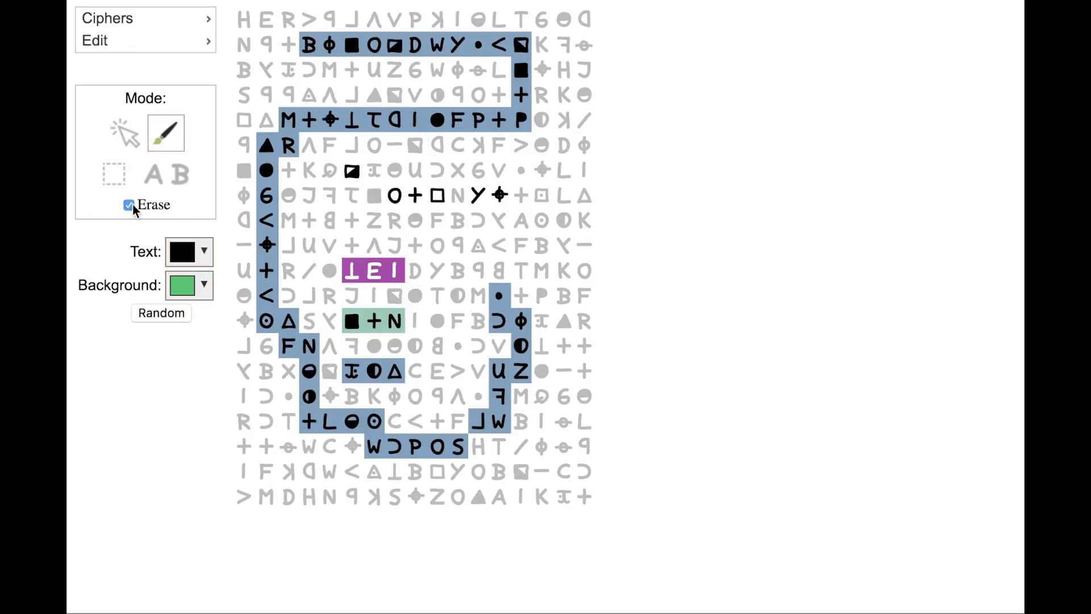
{"action": "left_click", "coordinate": [267, 44]}
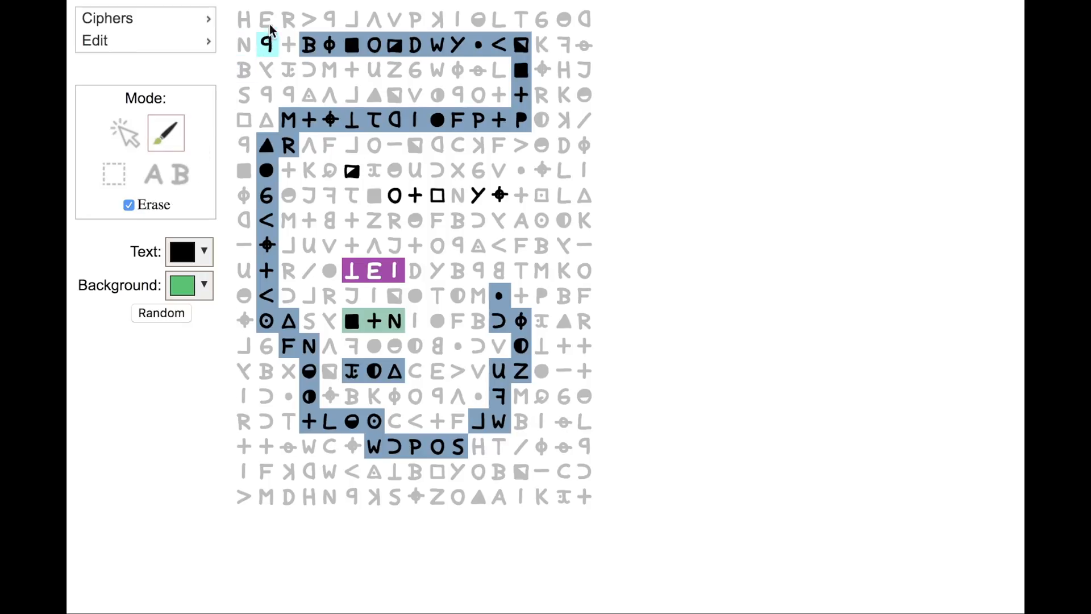
{"action": "left_click", "coordinate": [308, 45]}
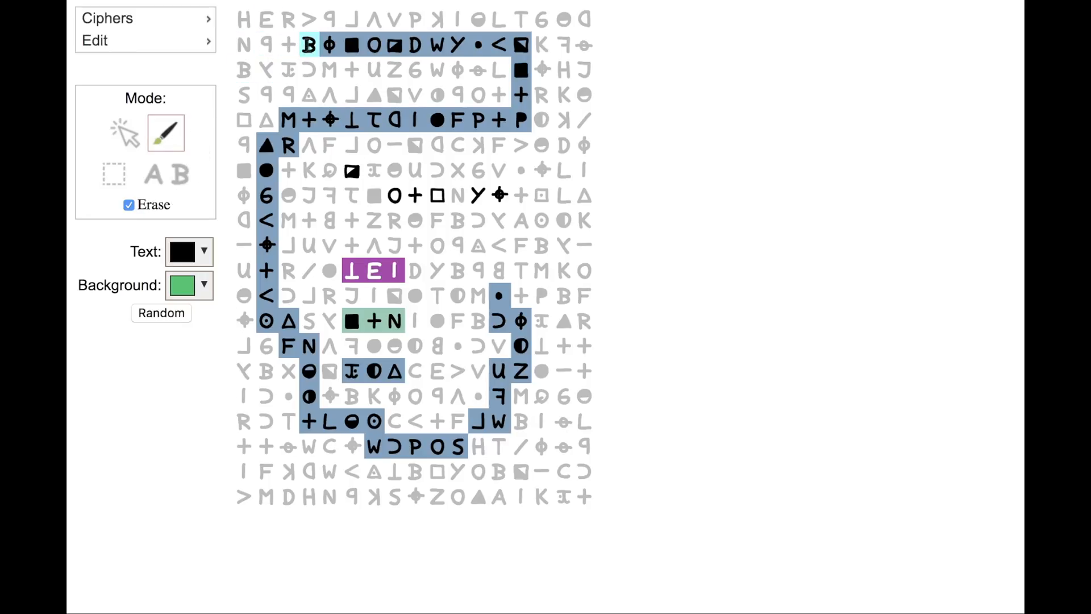
{"action": "left_click", "coordinate": [312, 44]}
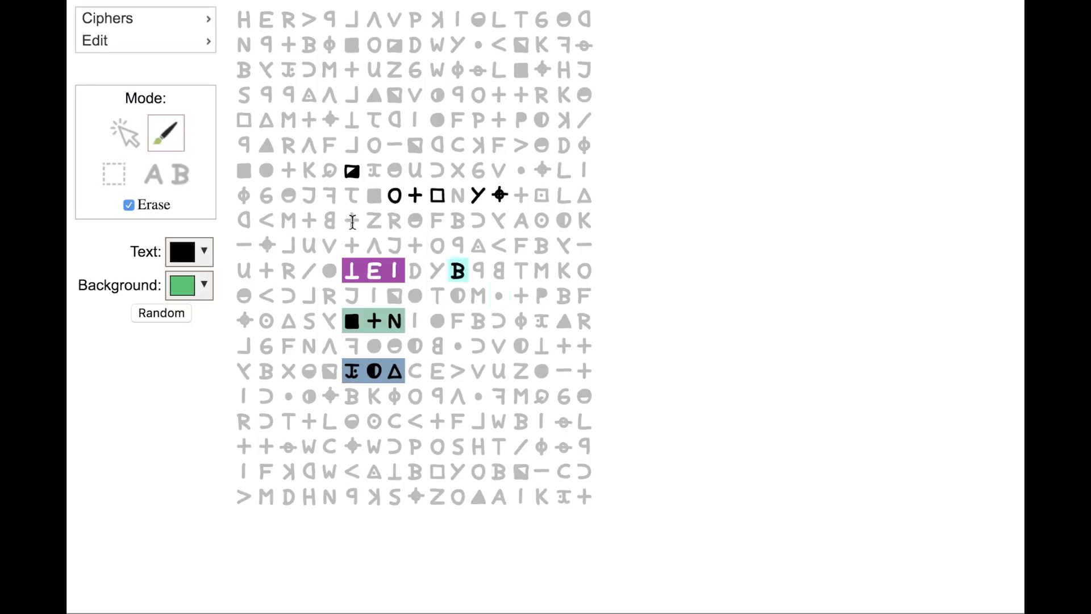
{"action": "left_click", "coordinate": [129, 205]}
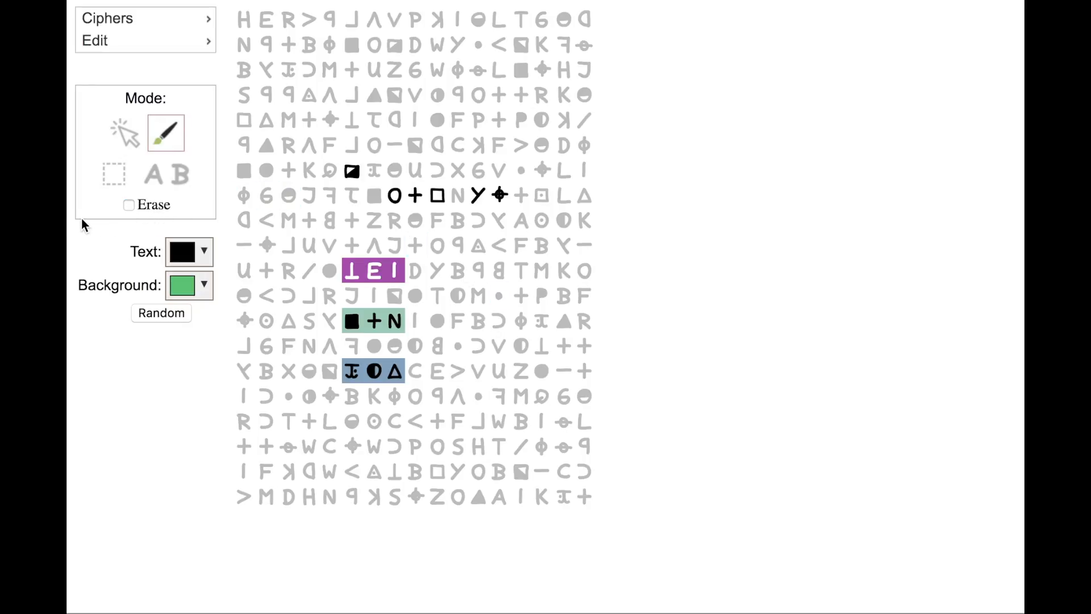
Add rectangular block highlights in two random colour pairs to the Z340 grid.
{"action": "left_click", "coordinate": [113, 173]}
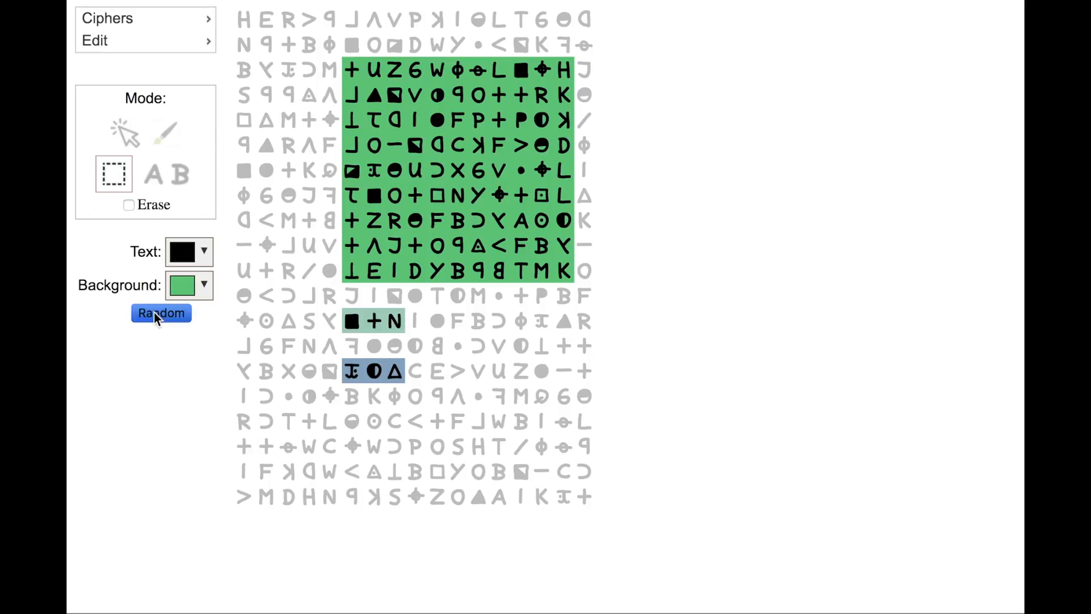
{"action": "left_click", "coordinate": [160, 314]}
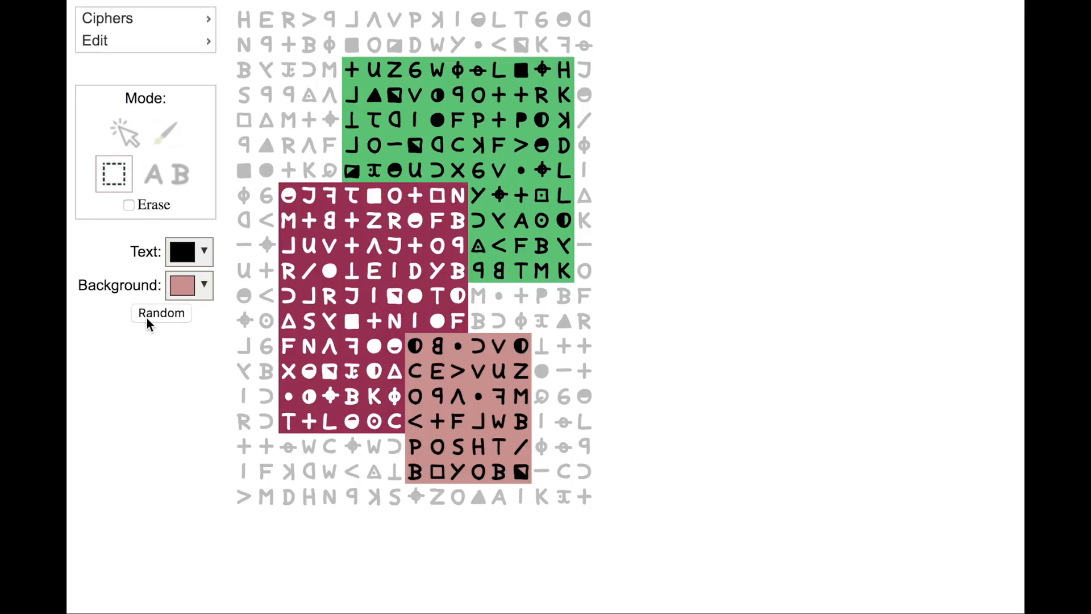
{"action": "left_click", "coordinate": [160, 313]}
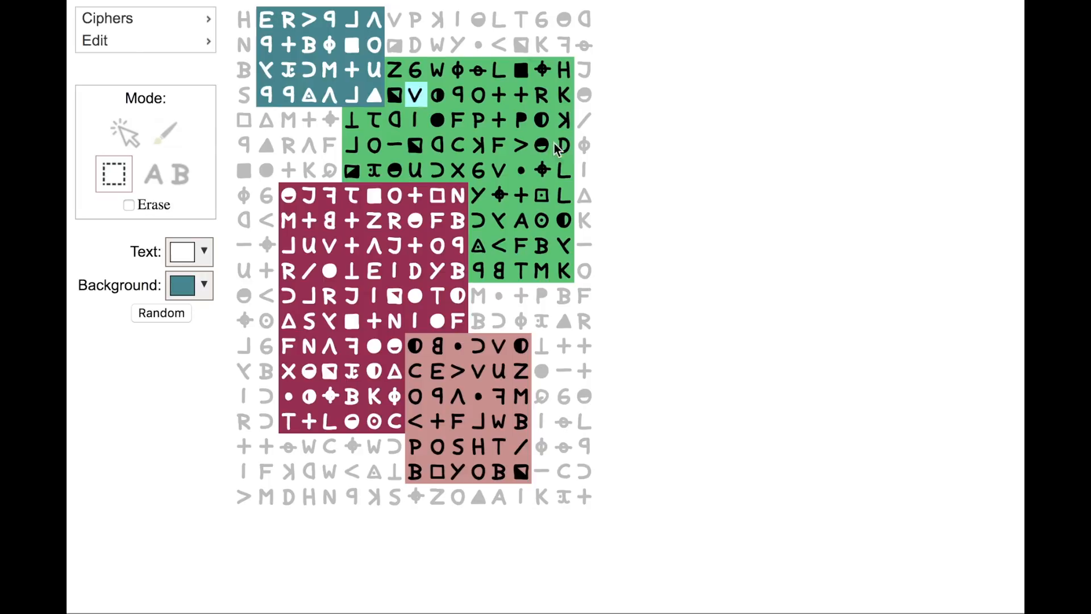
Clear all highlights so the whole cipher is plain again.
{"action": "left_click", "coordinate": [96, 41]}
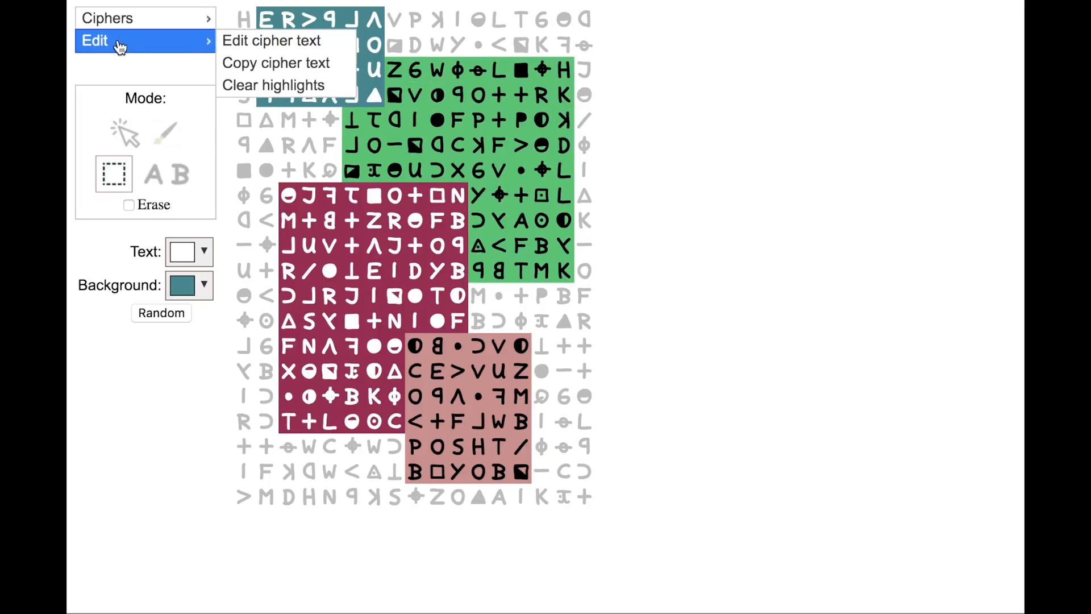
{"action": "mouse_move", "coordinate": [274, 85]}
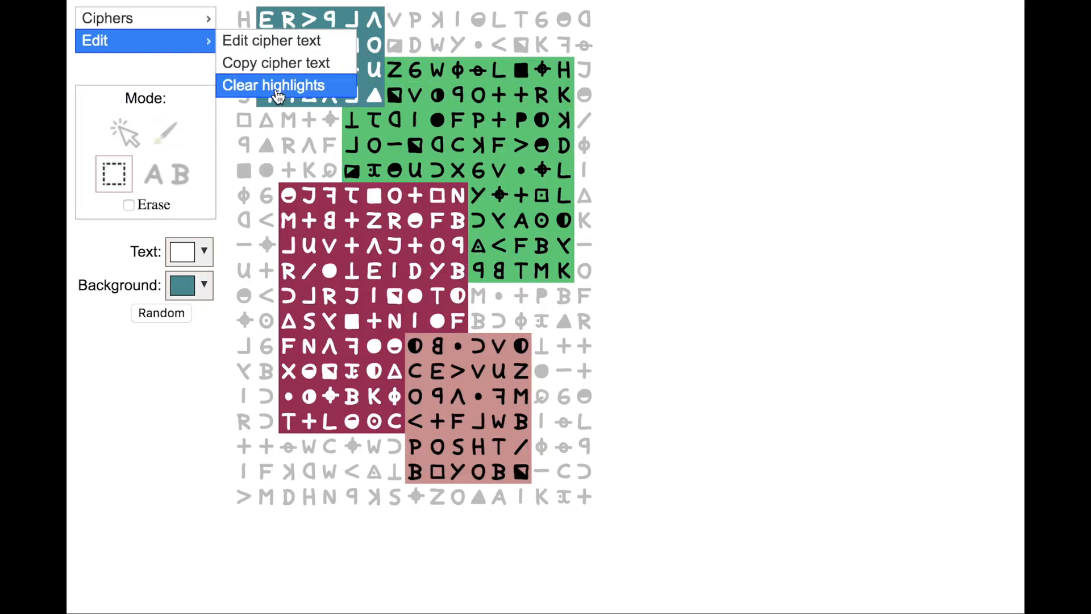
{"action": "left_click", "coordinate": [273, 85]}
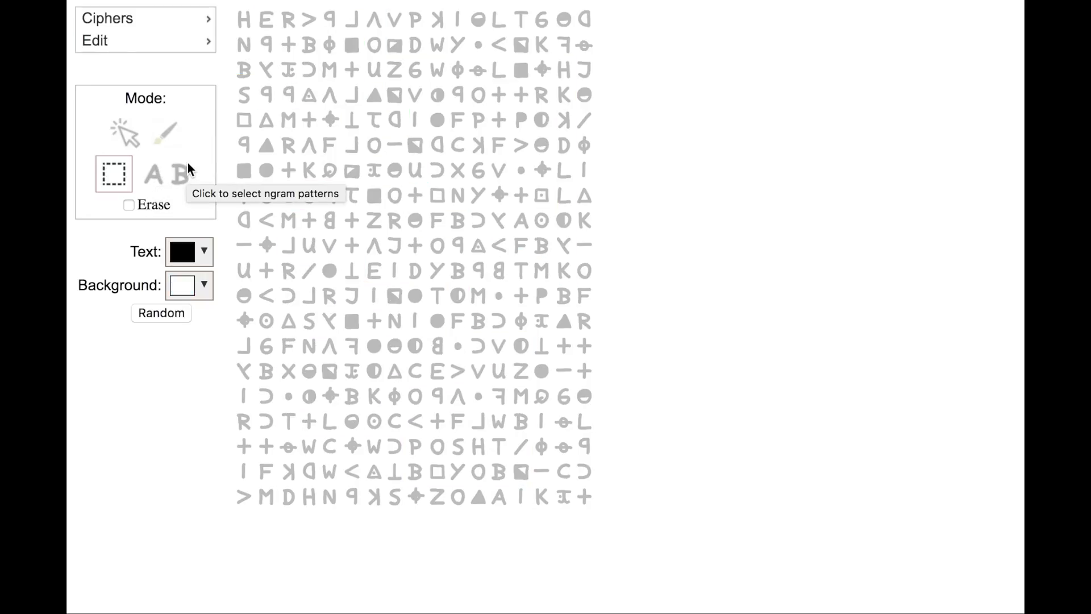
In size-1 n-gram mode, mark every Λ symbol in black and every + in dark red.
{"action": "left_click", "coordinate": [166, 173]}
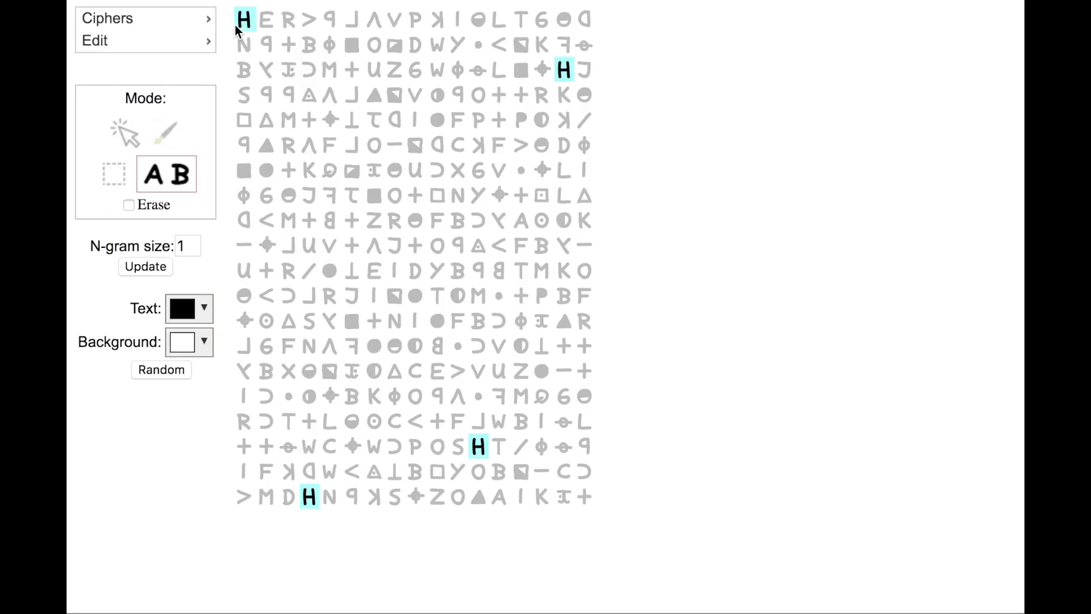
{"action": "mouse_move", "coordinate": [244, 19]}
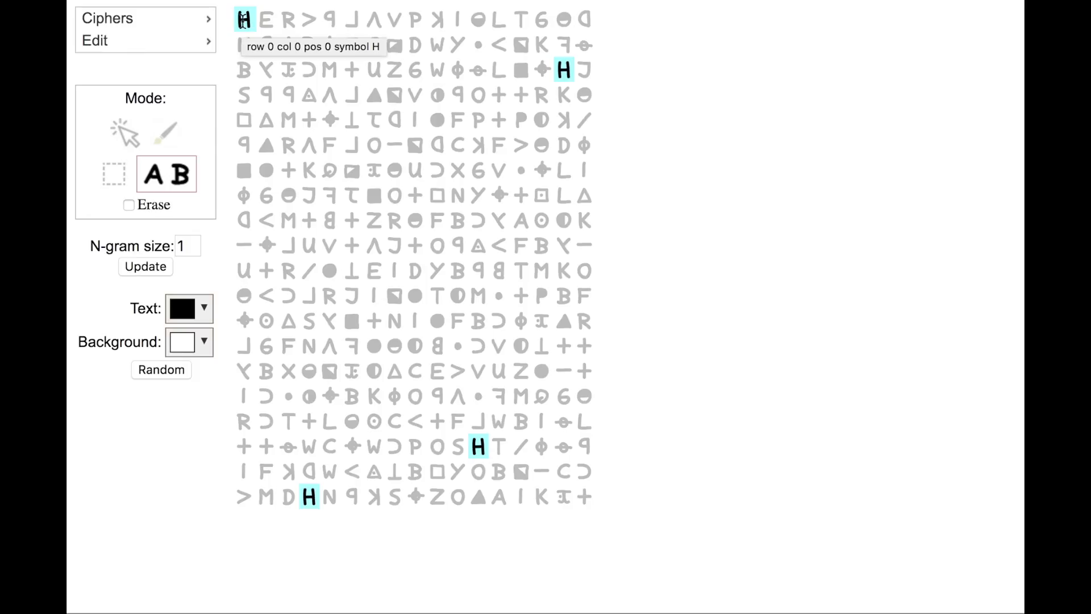
{"action": "left_click", "coordinate": [288, 19]}
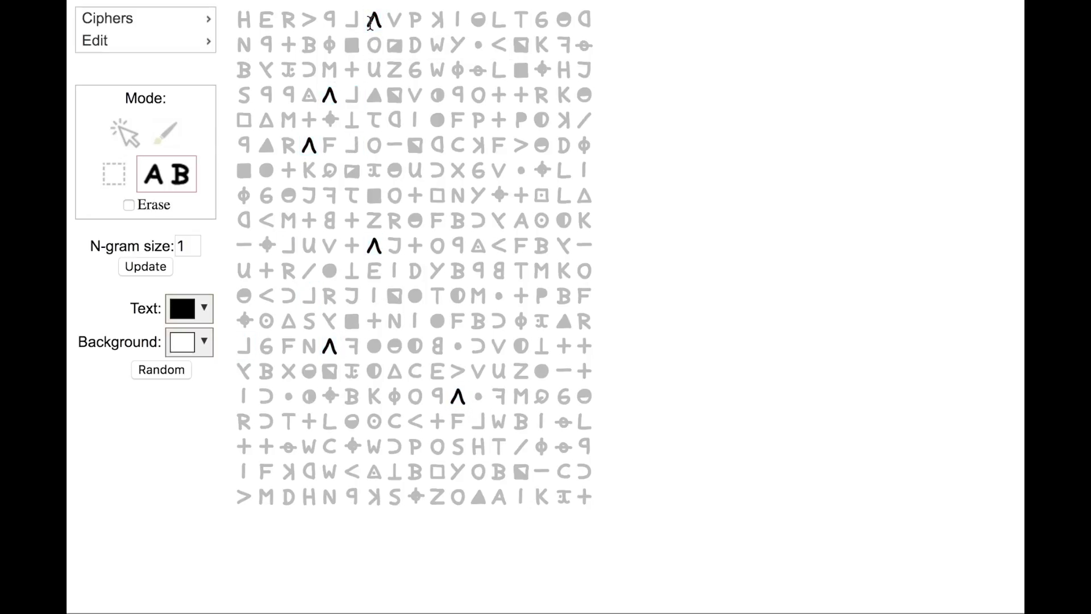
{"action": "mouse_move", "coordinate": [753, 240]}
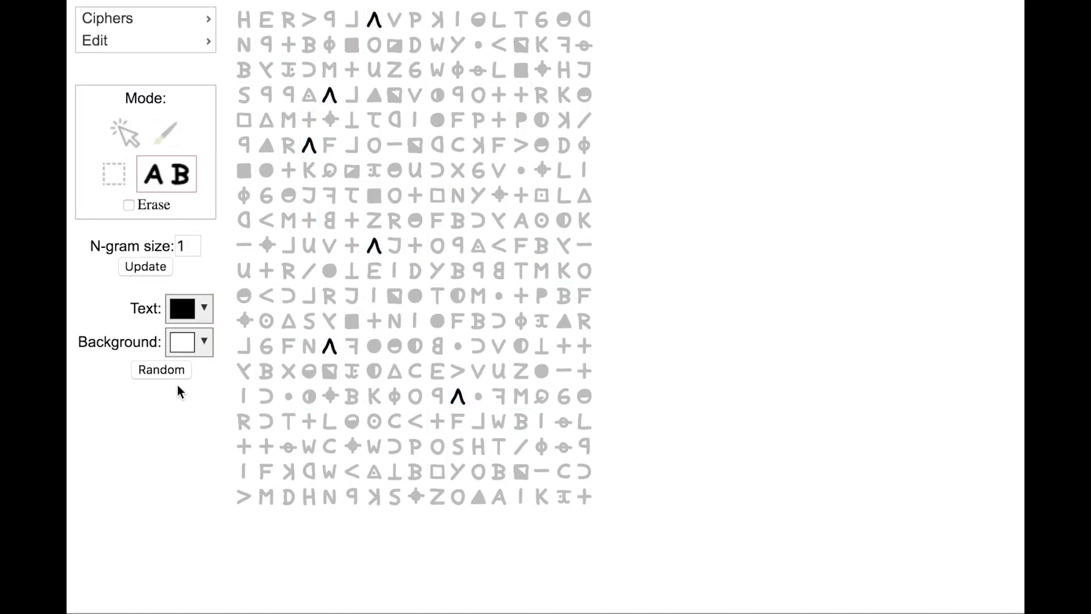
{"action": "left_click", "coordinate": [160, 370]}
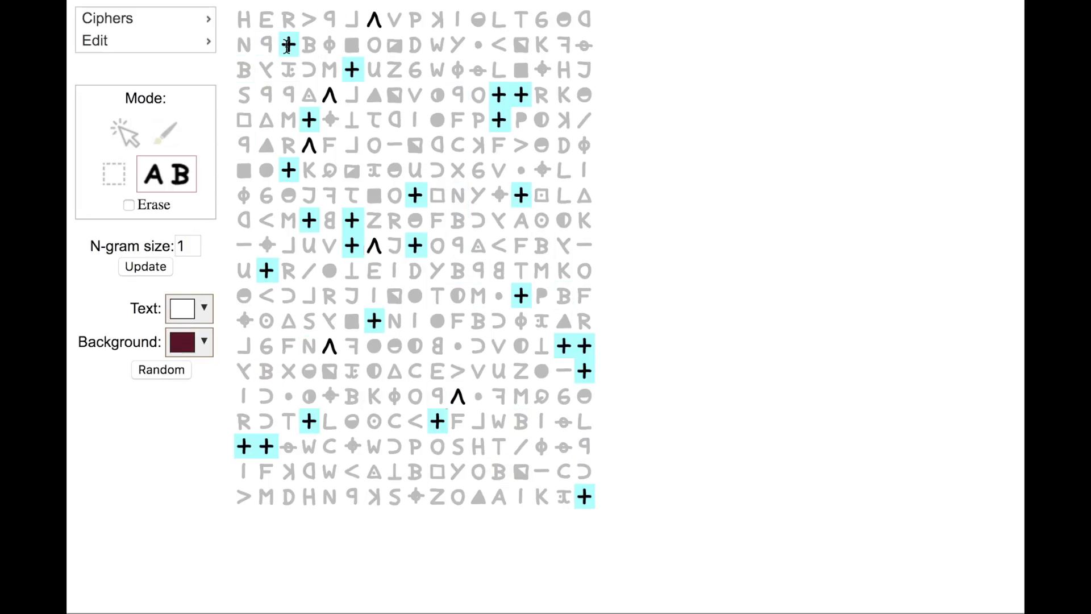
{"action": "left_click", "coordinate": [189, 342]}
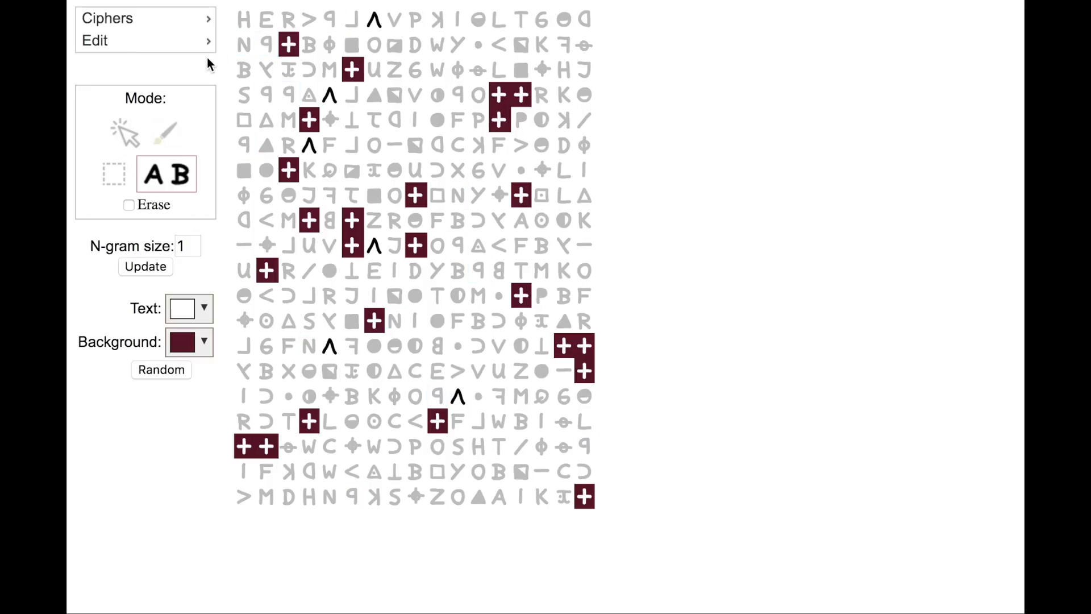
{"action": "mouse_move", "coordinate": [211, 111]}
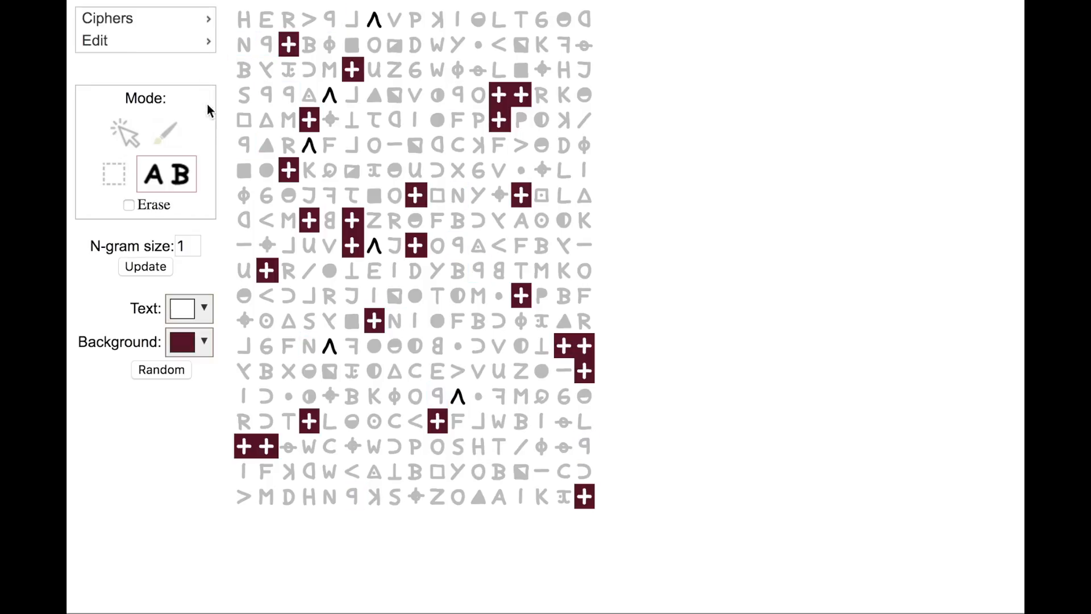
Mark every 6 symbol in yellow, then clear all highlights from the cipher.
{"action": "left_click", "coordinate": [161, 370]}
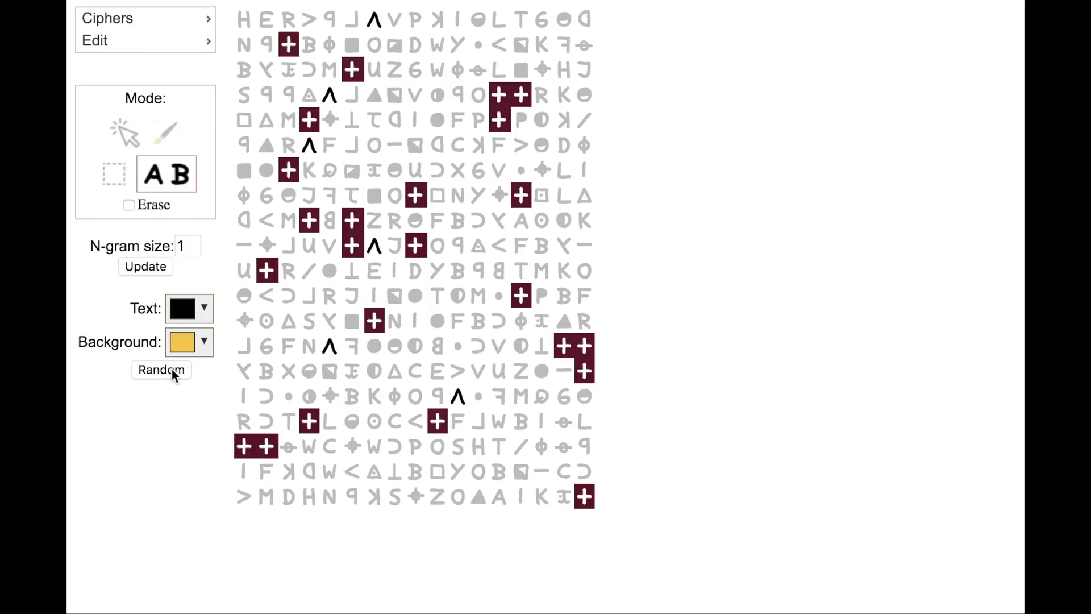
{"action": "mouse_move", "coordinate": [156, 407]}
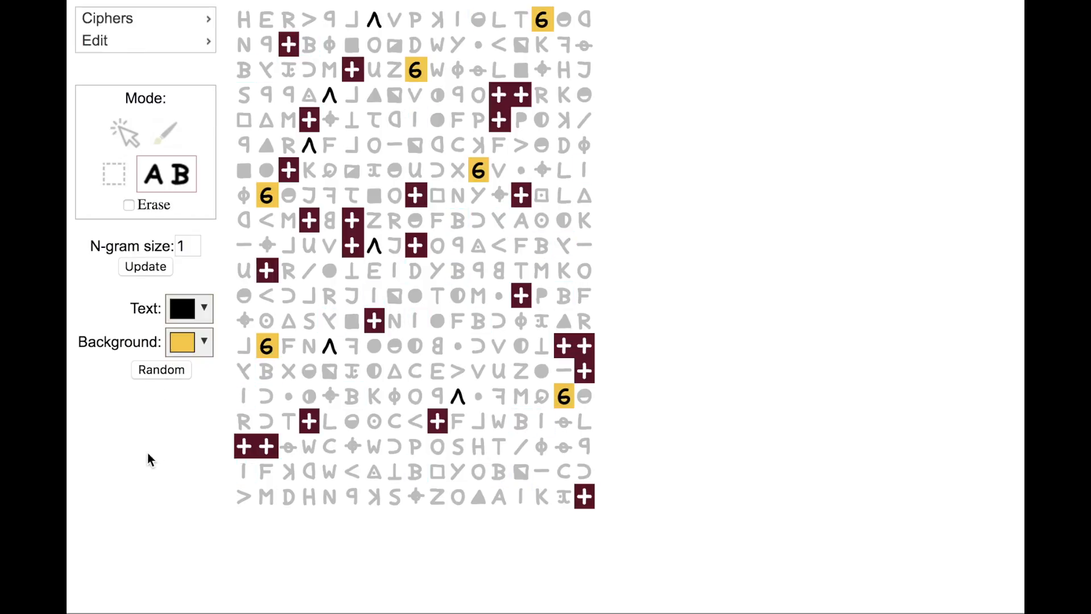
{"action": "left_click", "coordinate": [94, 41]}
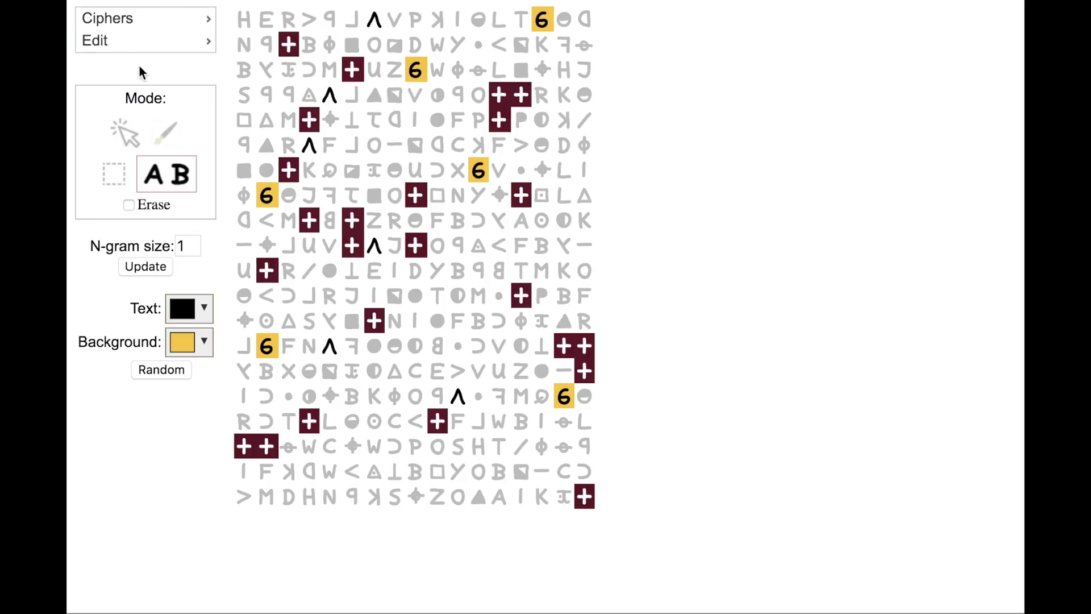
{"action": "left_click", "coordinate": [96, 41]}
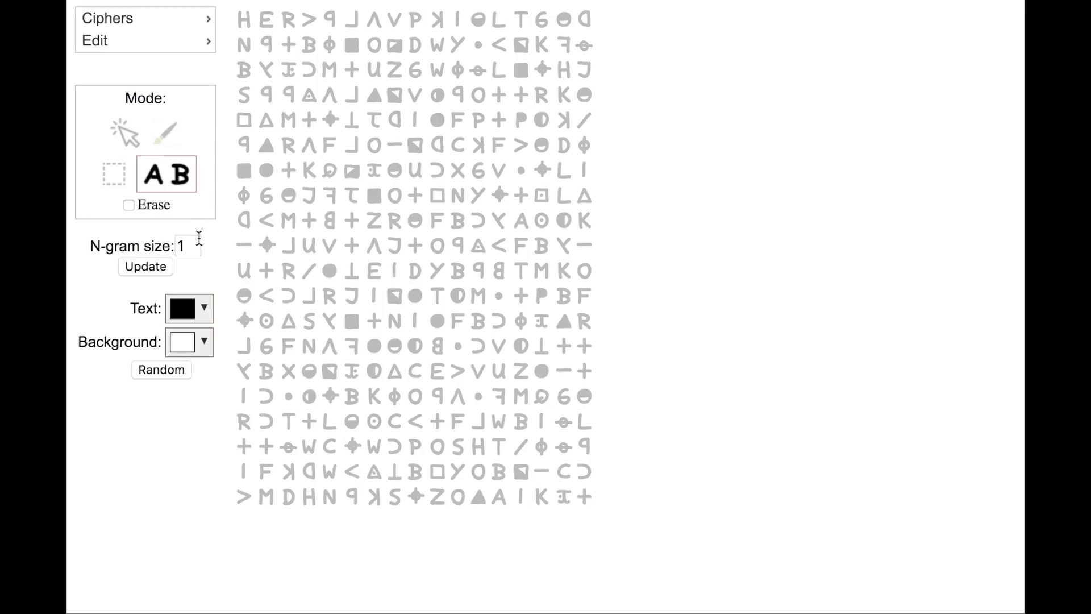
Set the N-gram size to 2 and apply it.
{"action": "left_click", "coordinate": [187, 246]}
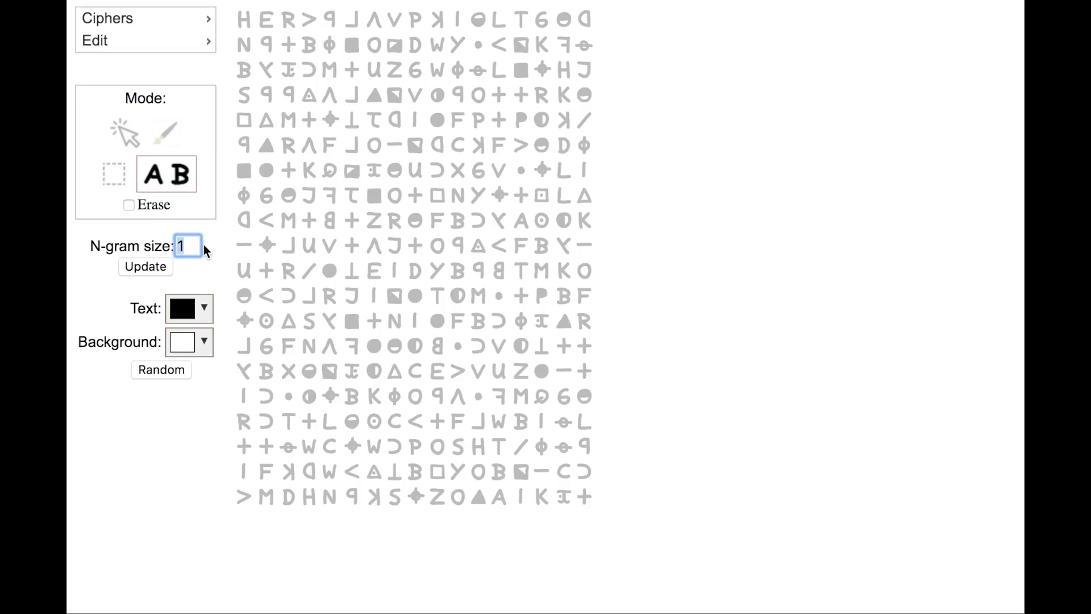
{"action": "mouse_move", "coordinate": [199, 280]}
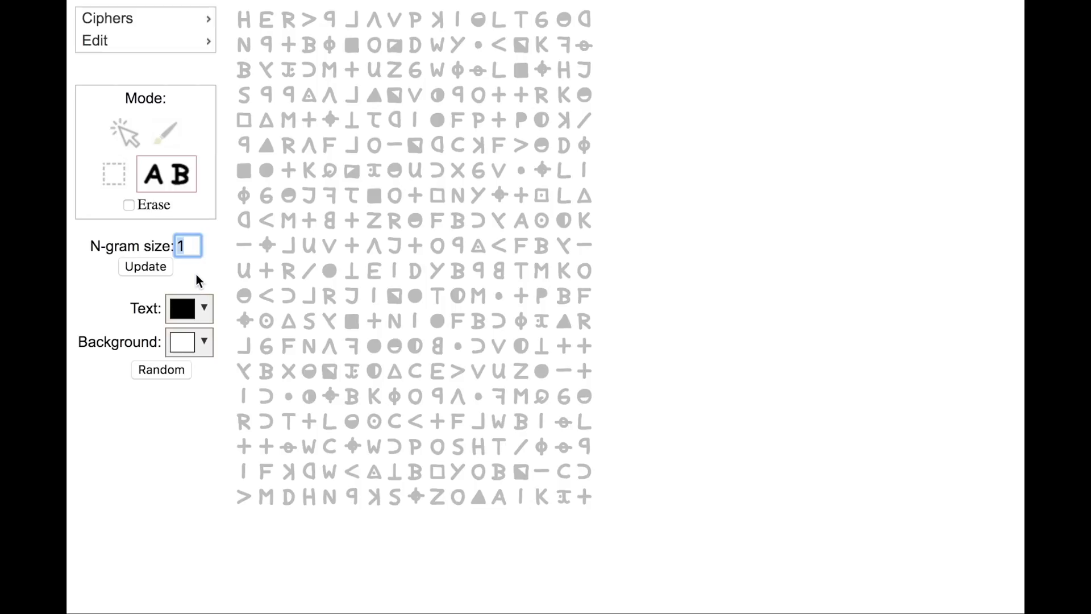
{"action": "mouse_move", "coordinate": [198, 261]}
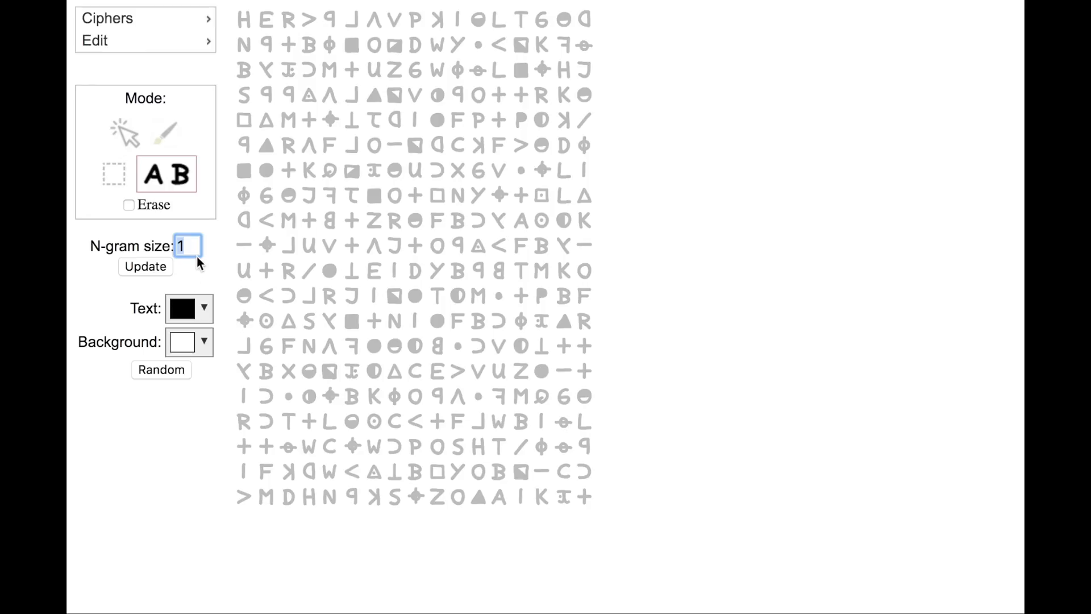
{"action": "type", "text": "2"}
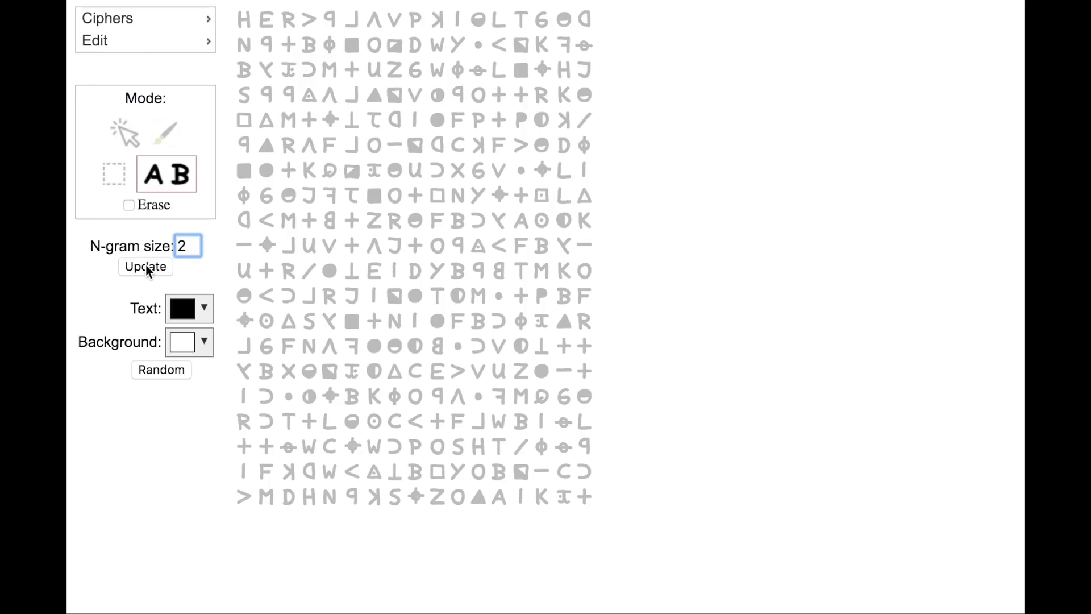
{"action": "left_click", "coordinate": [160, 369]}
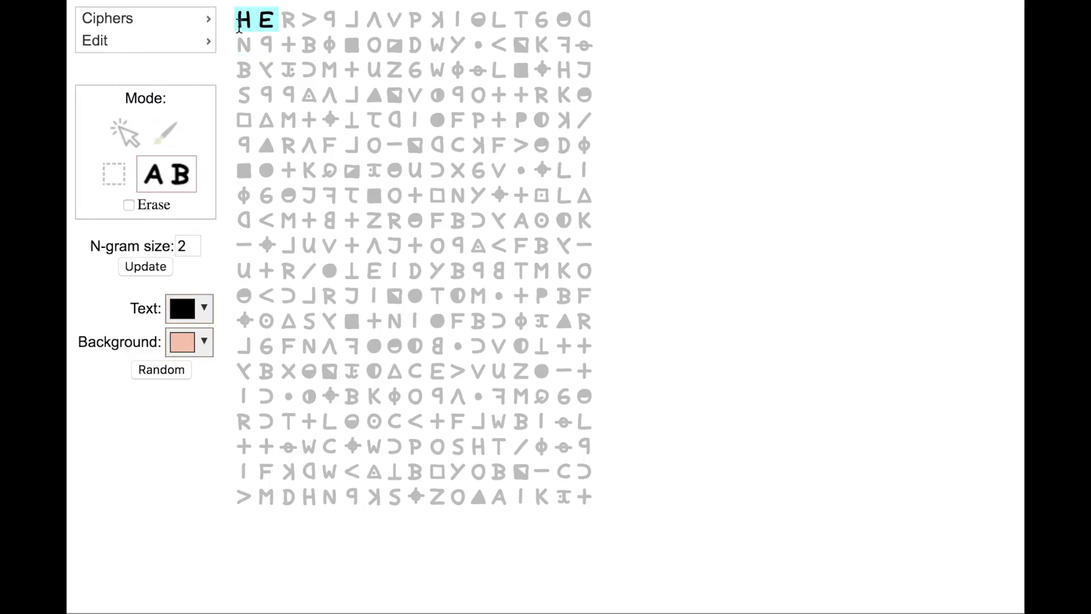
Highlight repeated symbol pairs in salmon, purple and olive, including both FB pairs.
{"action": "left_click", "coordinate": [277, 20]}
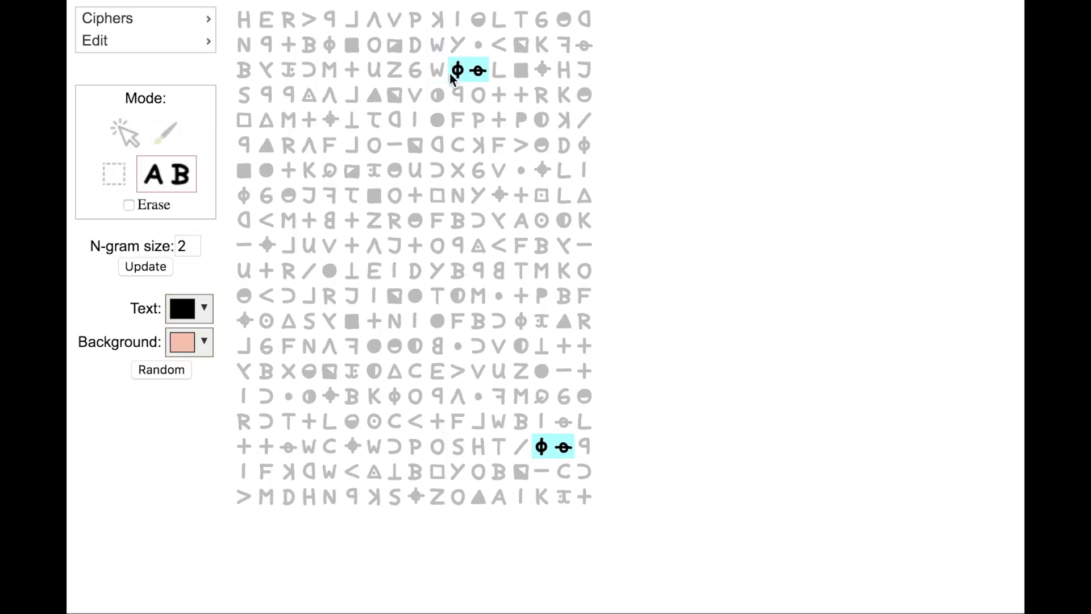
{"action": "mouse_move", "coordinate": [457, 71]}
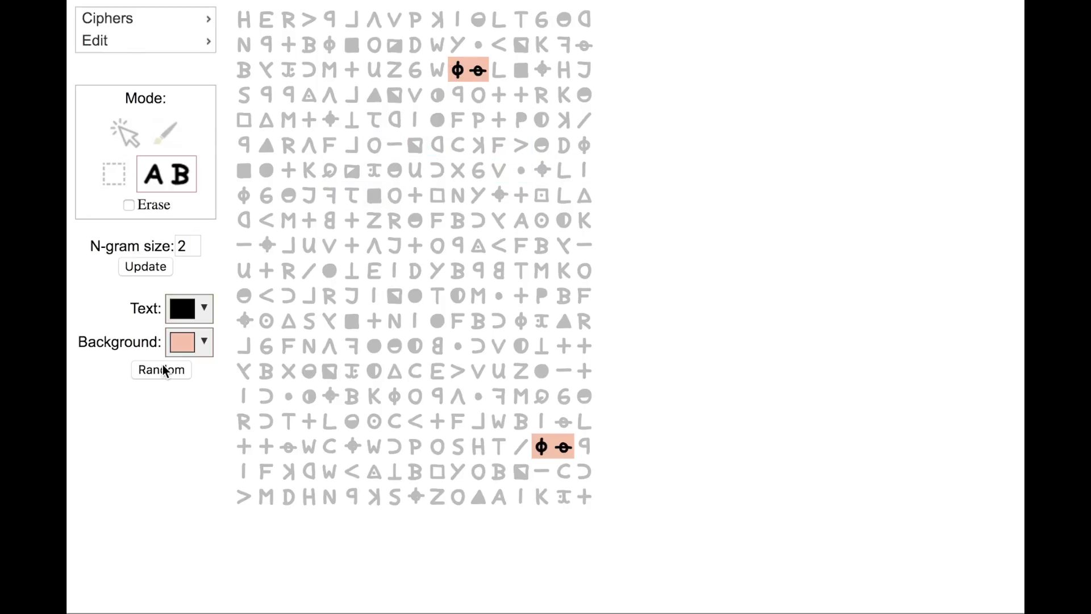
{"action": "left_click", "coordinate": [161, 370]}
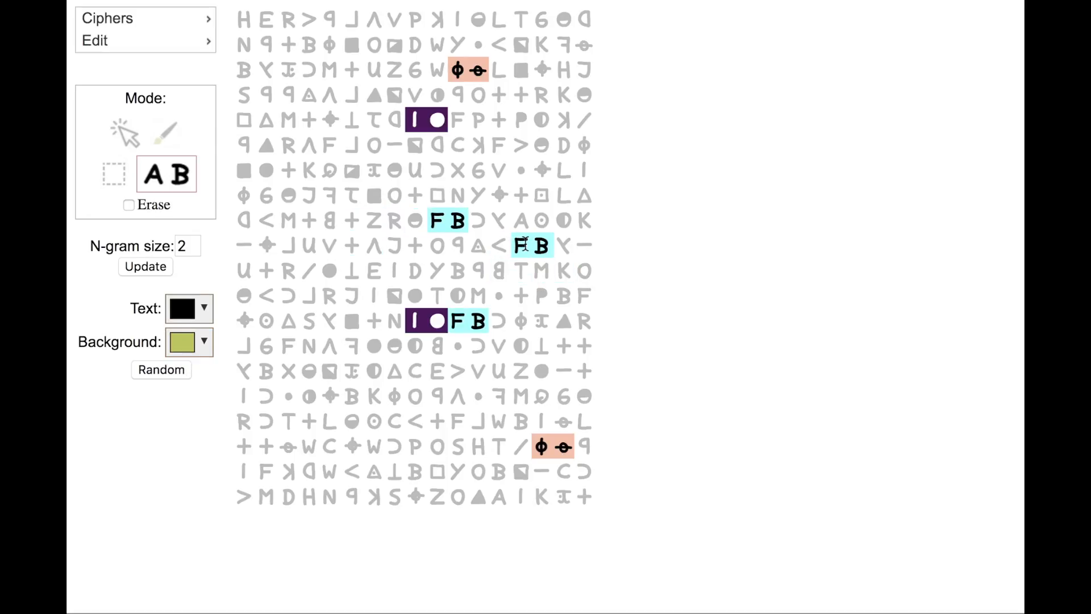
{"action": "mouse_move", "coordinate": [518, 246]}
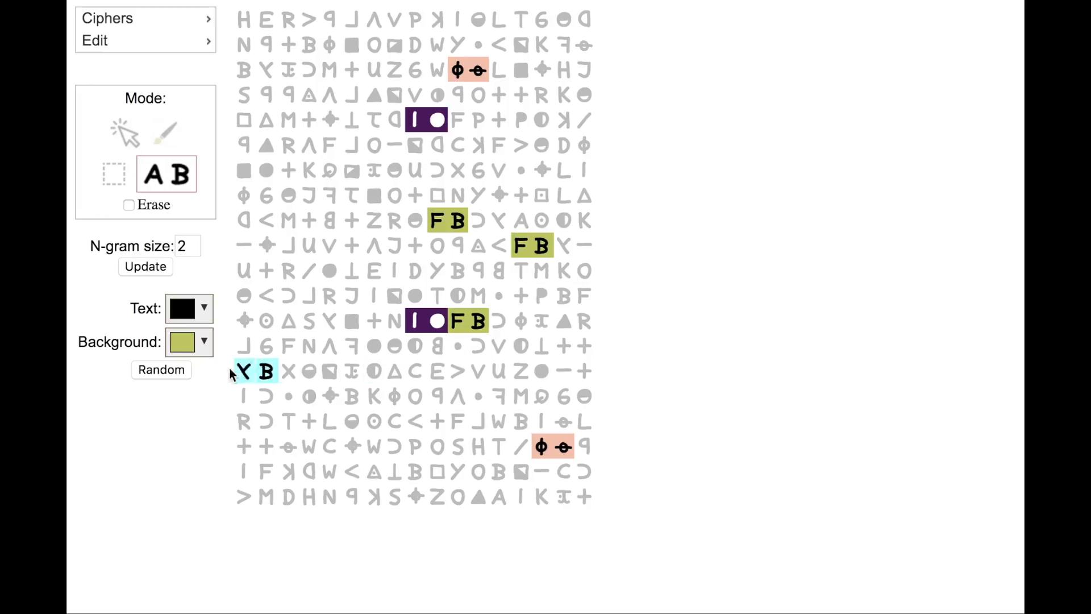
{"action": "left_click", "coordinate": [160, 370]}
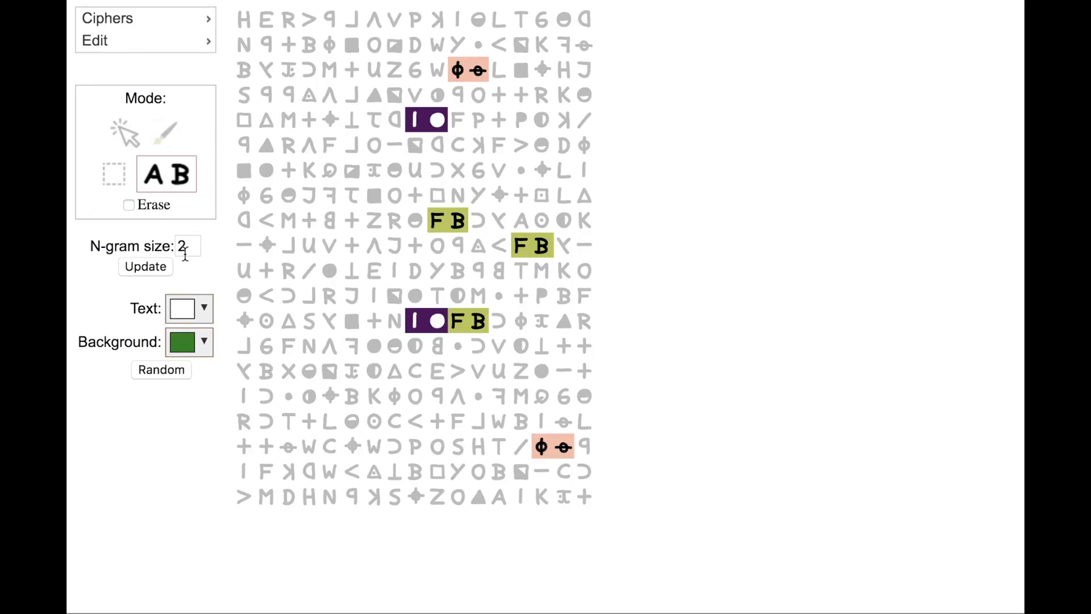
Try N-gram size 3, then reset the cipher to a plain unhighlighted Z340 grid.
{"action": "left_click", "coordinate": [186, 246]}
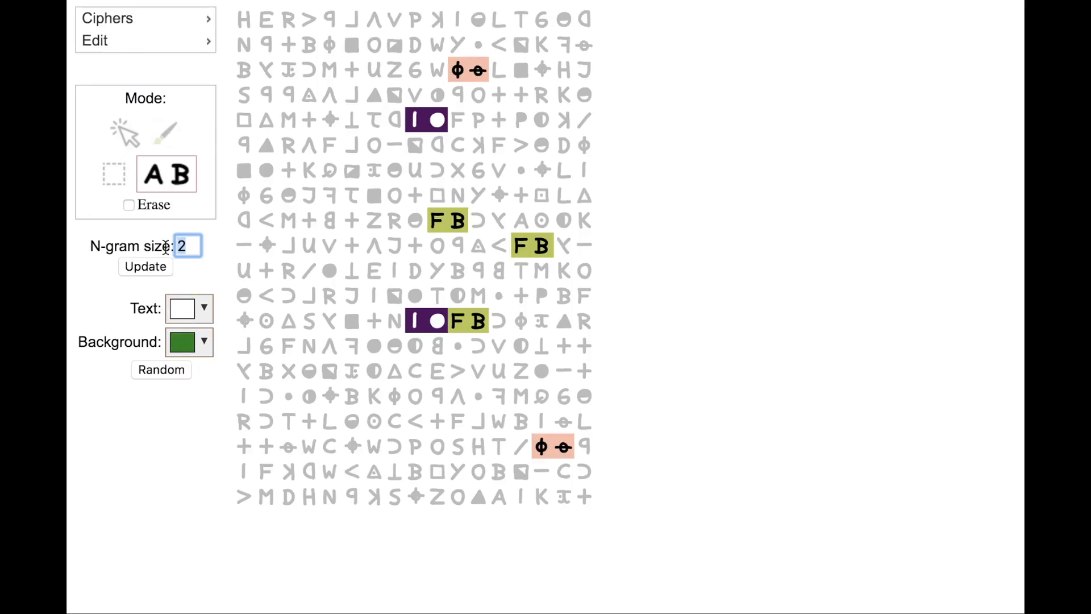
{"action": "type", "text": "3"}
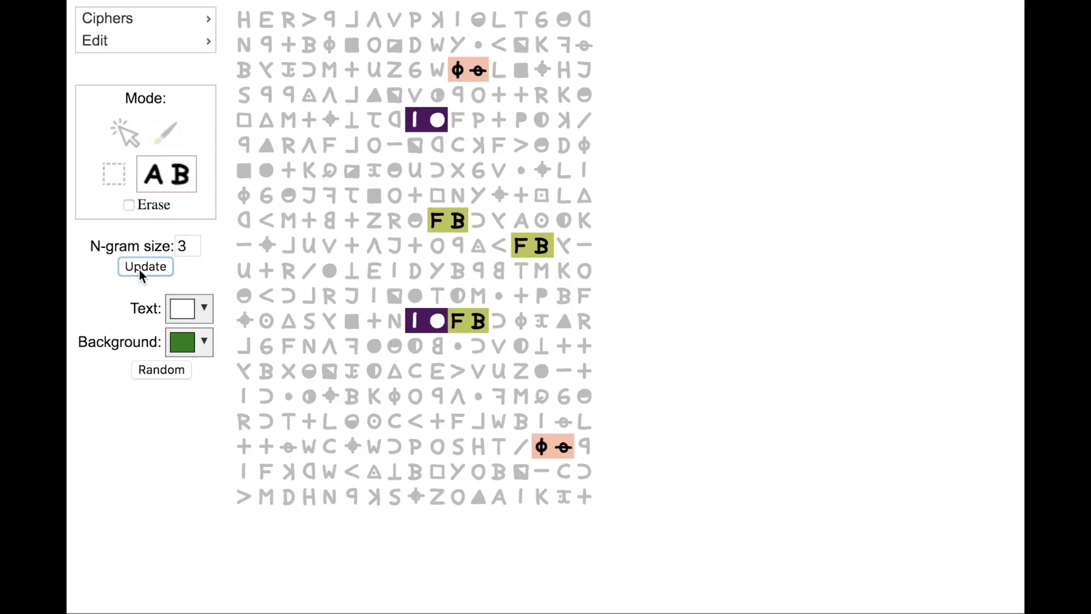
{"action": "left_click", "coordinate": [95, 41]}
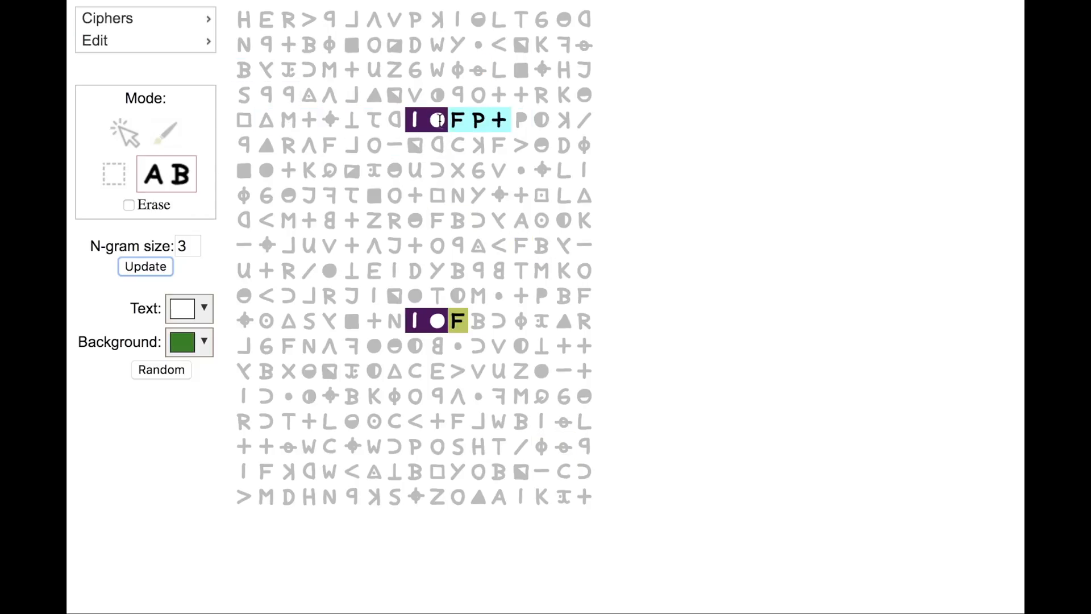
{"action": "left_click", "coordinate": [145, 266]}
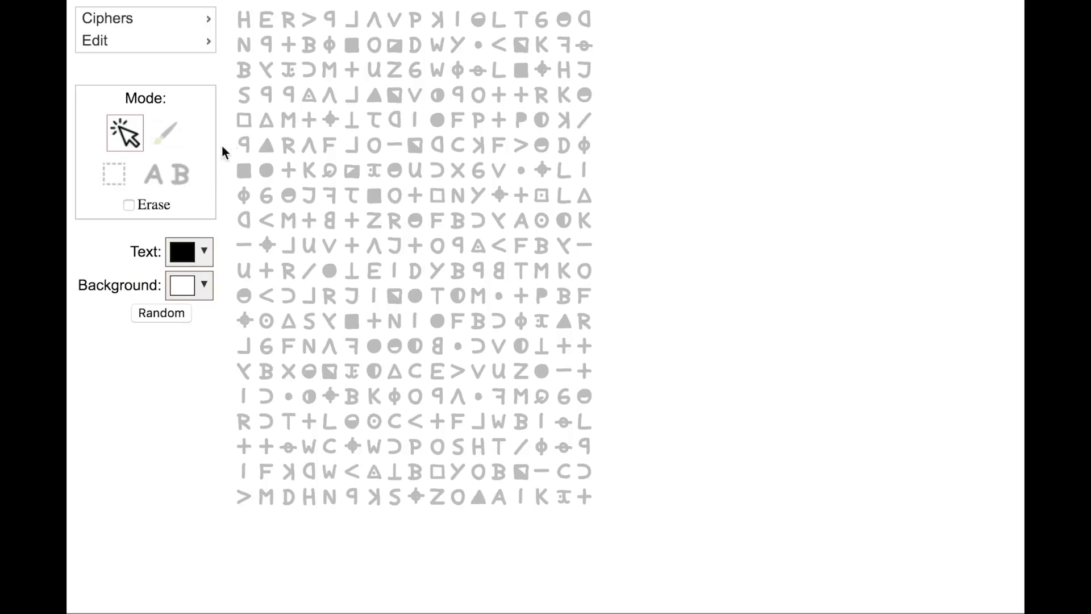
Reload Z340, switch to freehand painting and paint a vertical run of symbols green.
{"action": "left_click", "coordinate": [108, 18]}
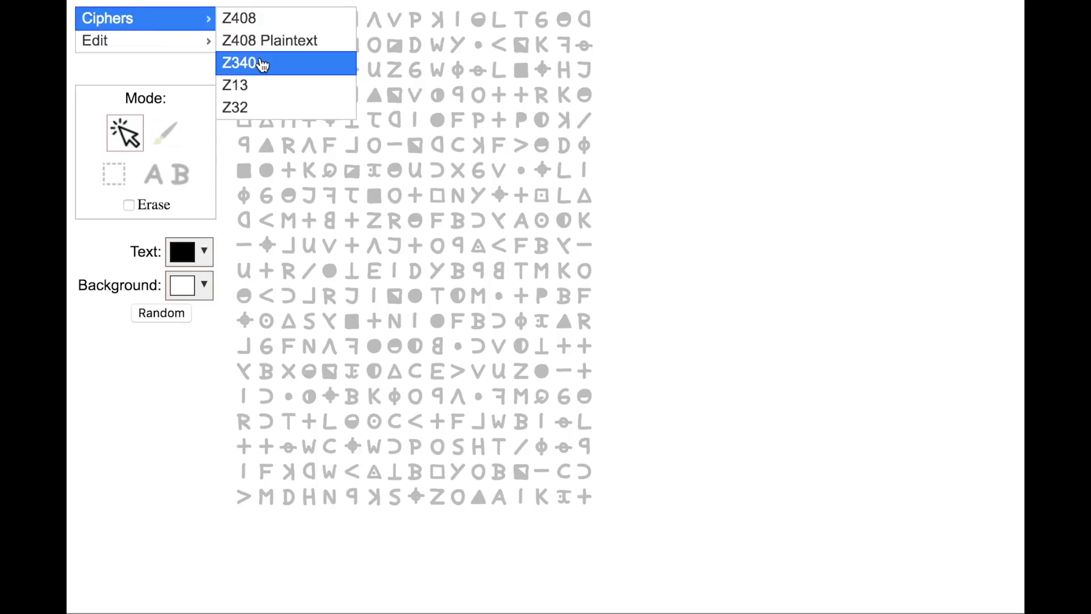
{"action": "left_click", "coordinate": [242, 62]}
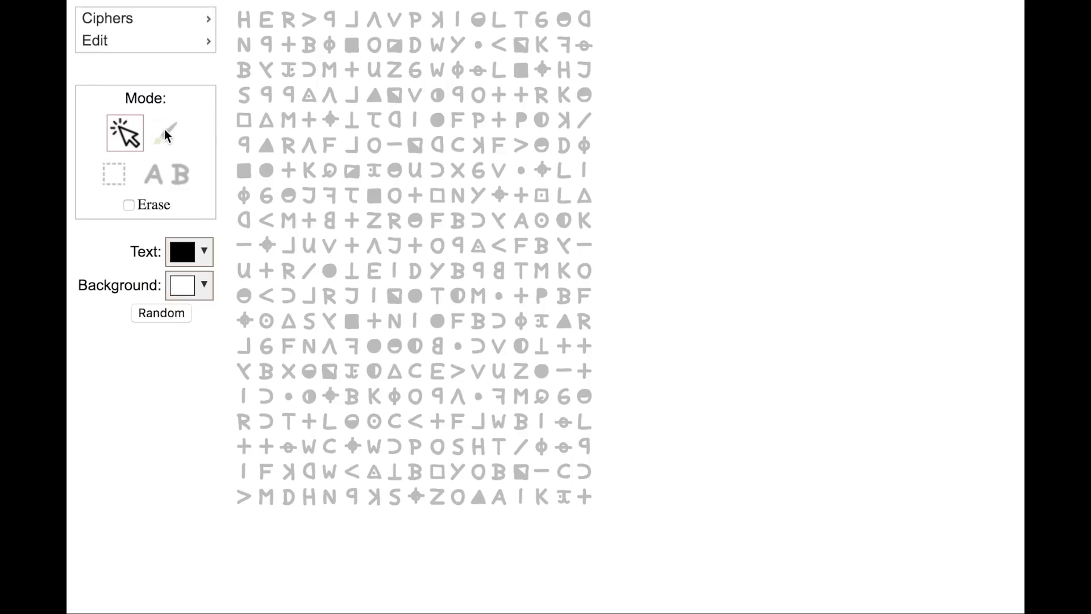
{"action": "left_click", "coordinate": [166, 133]}
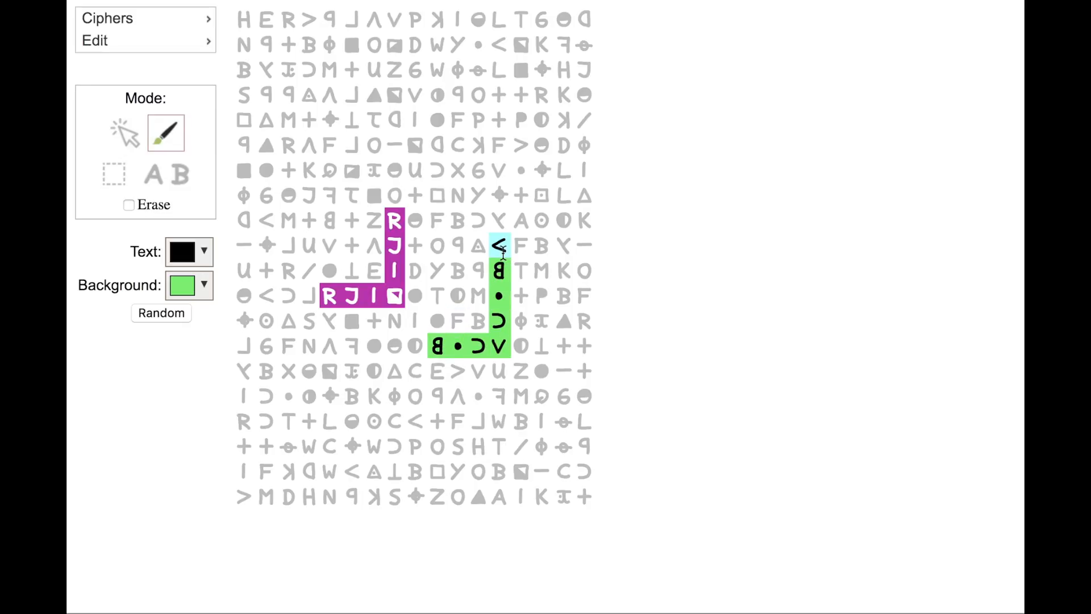
{"action": "left_click", "coordinate": [160, 313]}
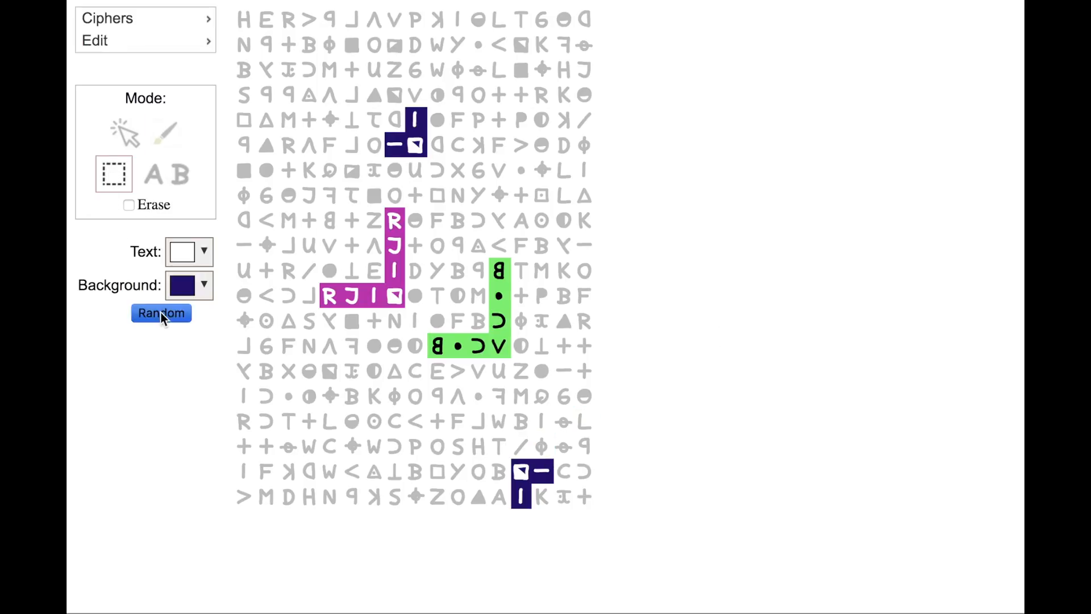
Highlight HER, the letters of BODY in blue and the ZODIAK run on the bottom row.
{"action": "left_click", "coordinate": [160, 314]}
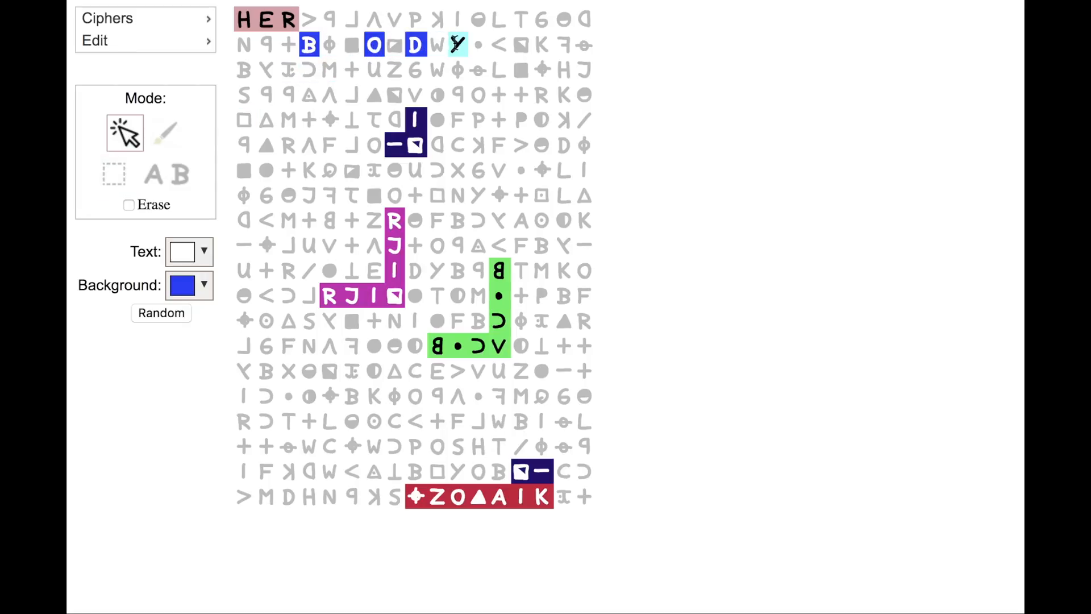
{"action": "left_click", "coordinate": [458, 46]}
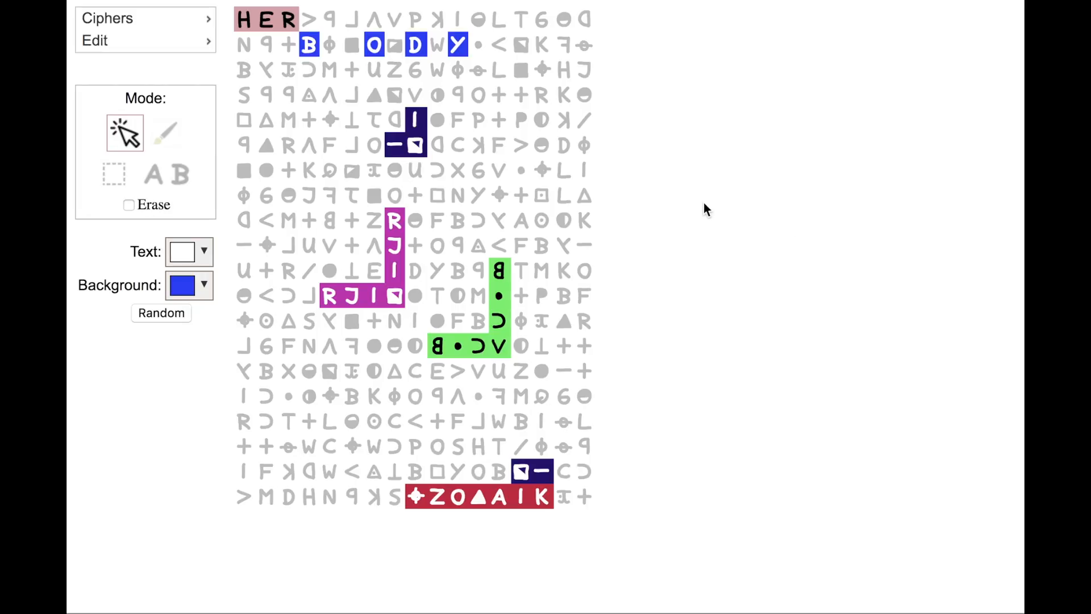
{"action": "left_click", "coordinate": [94, 41]}
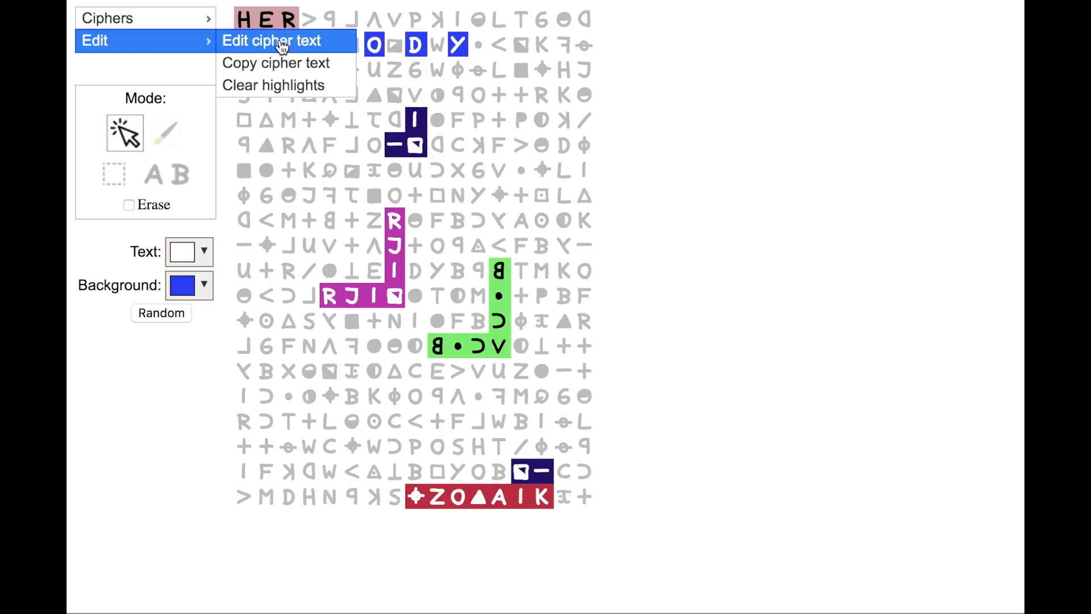
{"action": "left_click", "coordinate": [272, 41]}
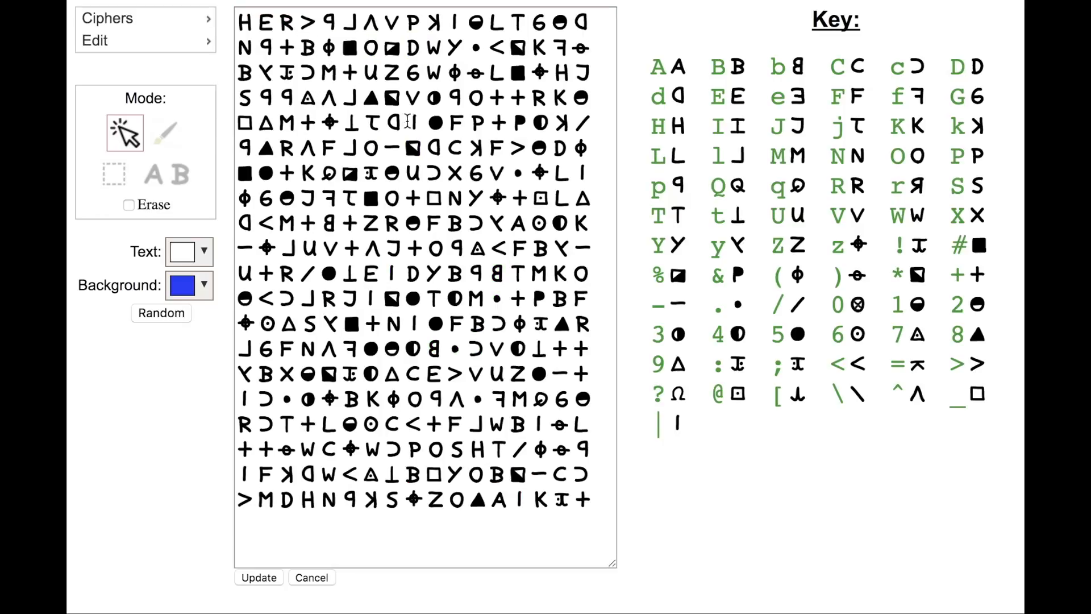
Replace the cipher text with ABCDEFGH followed by rows of symbols from the key.
{"action": "left_click", "coordinate": [417, 200]}
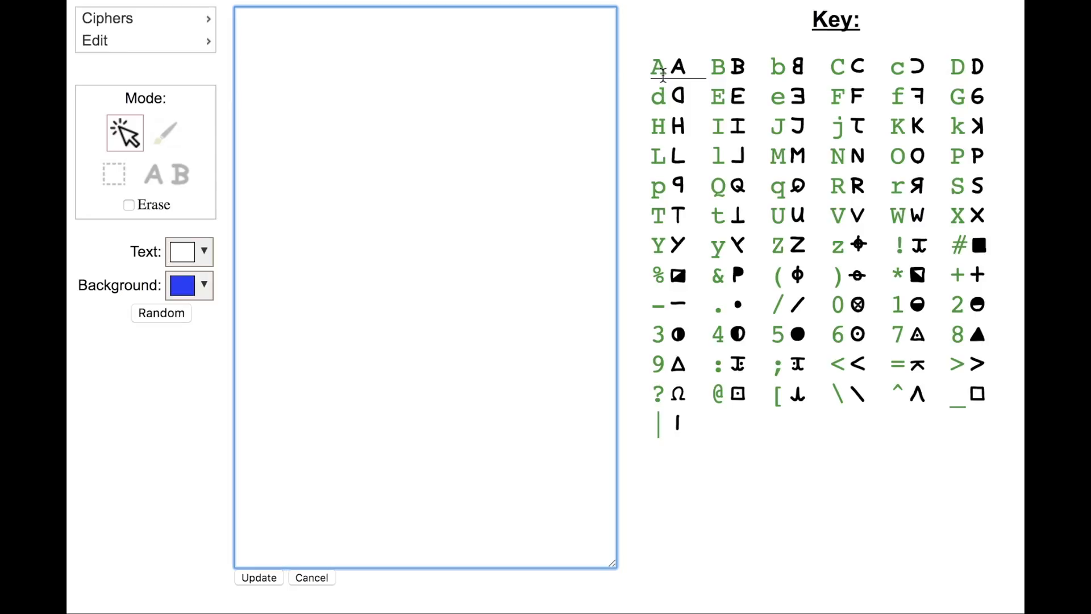
{"action": "mouse_move", "coordinate": [701, 83]}
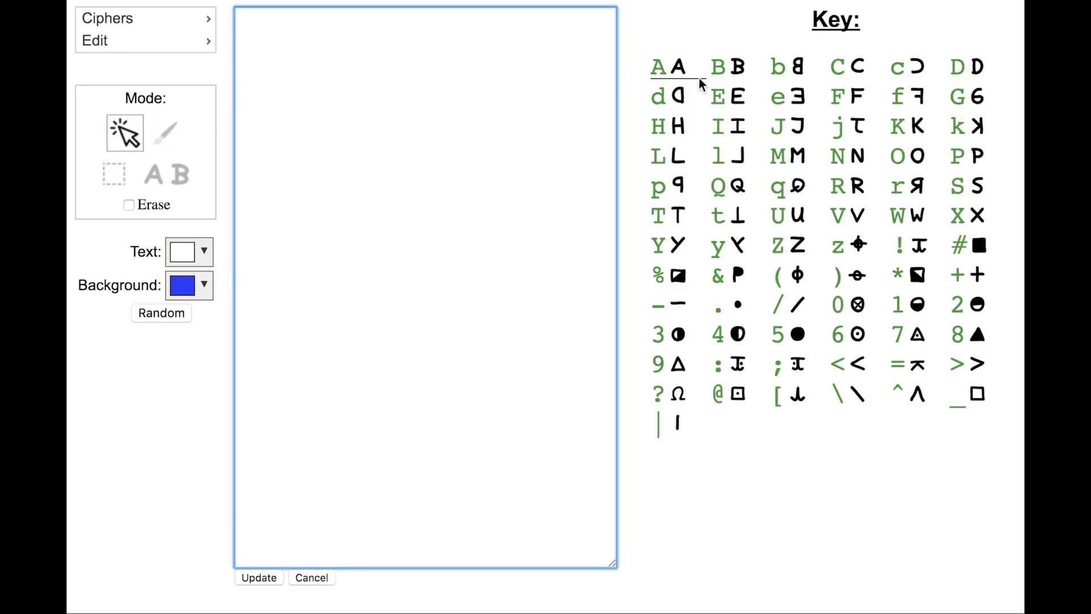
{"action": "type", "text": "A B C D E F 6 H"}
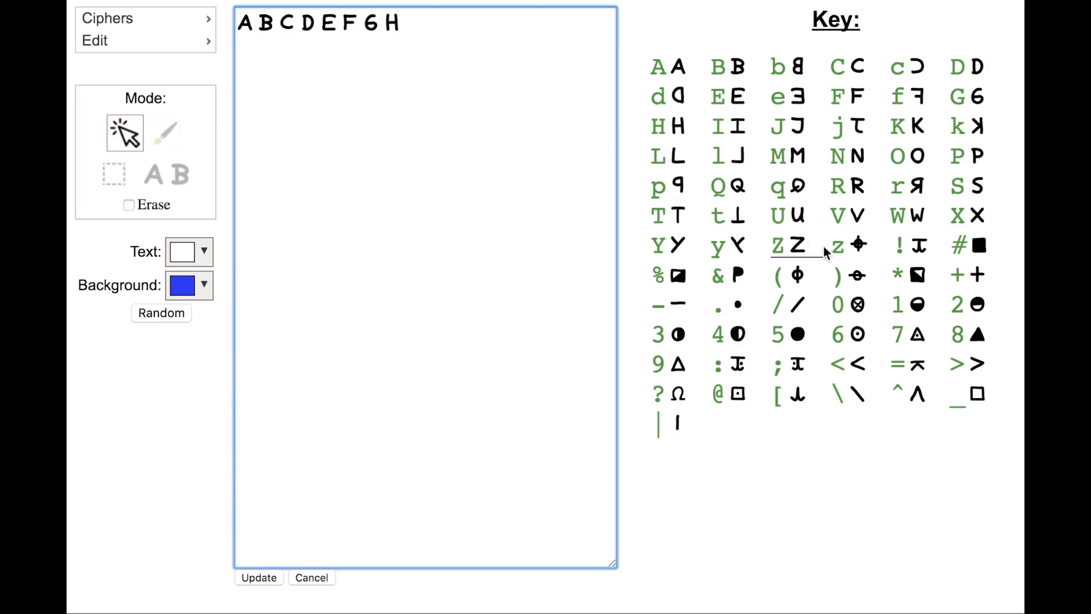
{"action": "mouse_move", "coordinate": [832, 253]}
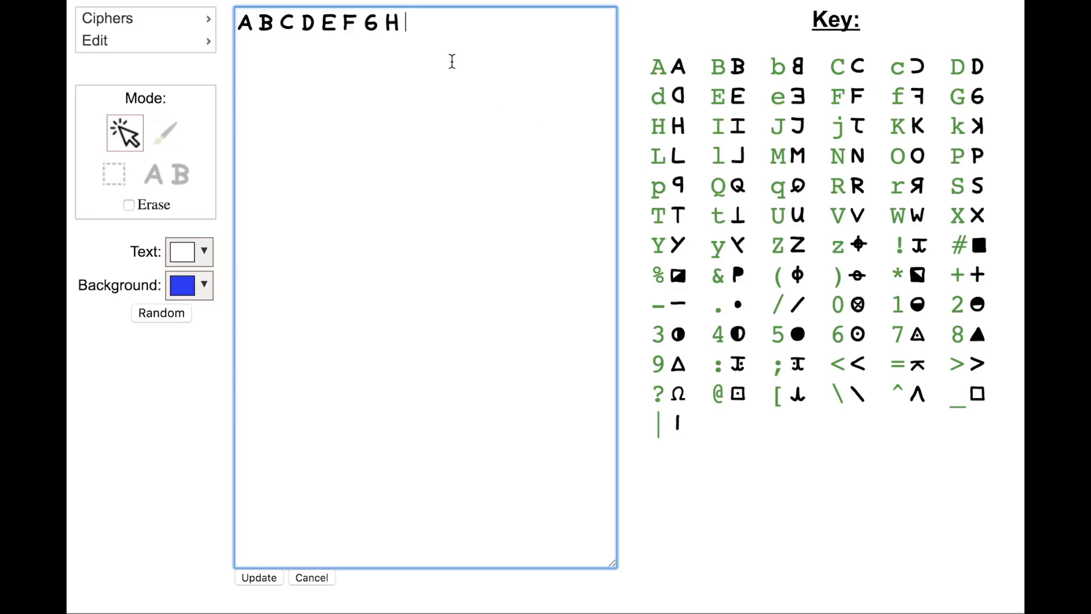
{"action": "left_click", "coordinate": [856, 246]}
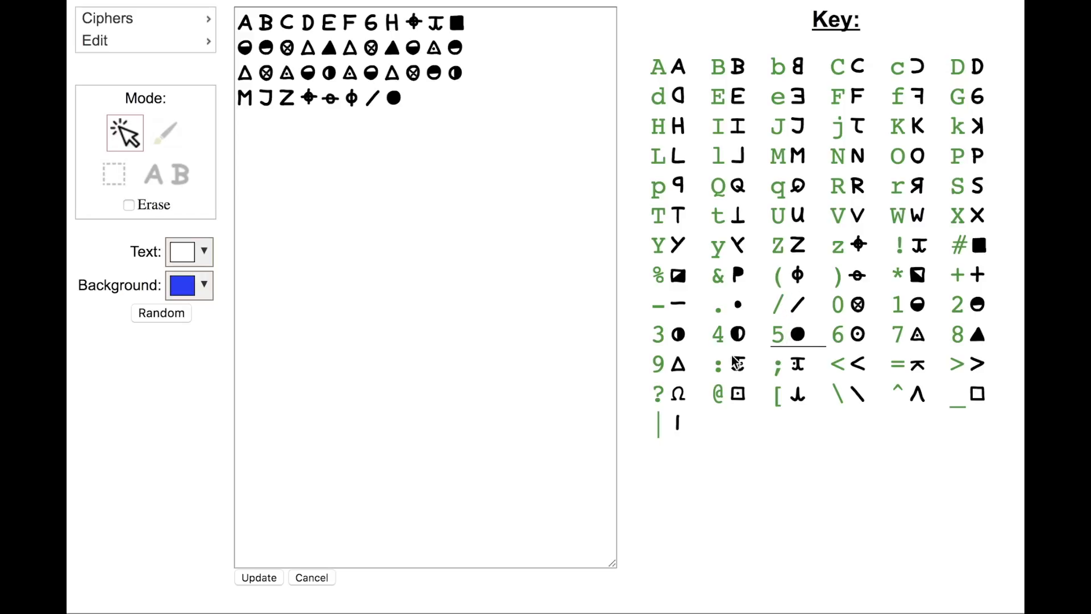
Render the sample text as the grid, then reload the plain original Z340 cipher.
{"action": "left_click", "coordinate": [258, 577]}
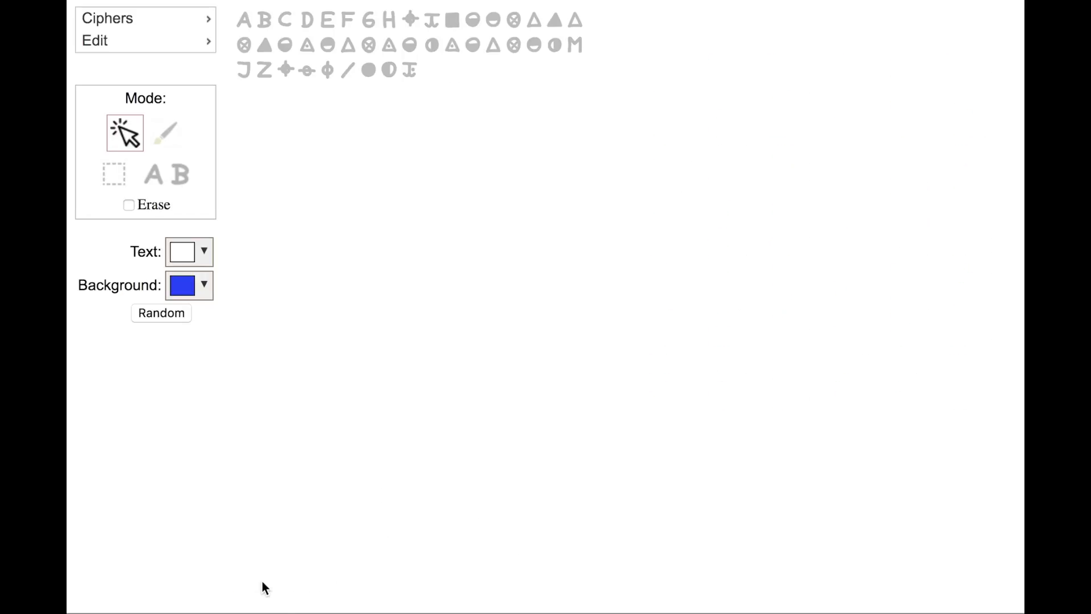
{"action": "left_click", "coordinate": [348, 44]}
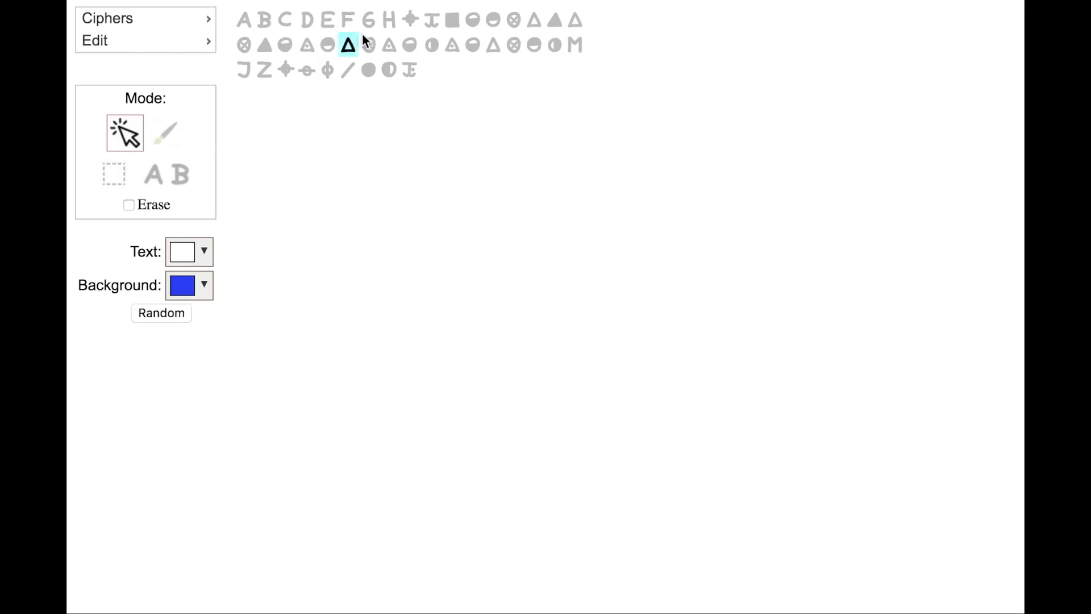
{"action": "left_click", "coordinate": [166, 173]}
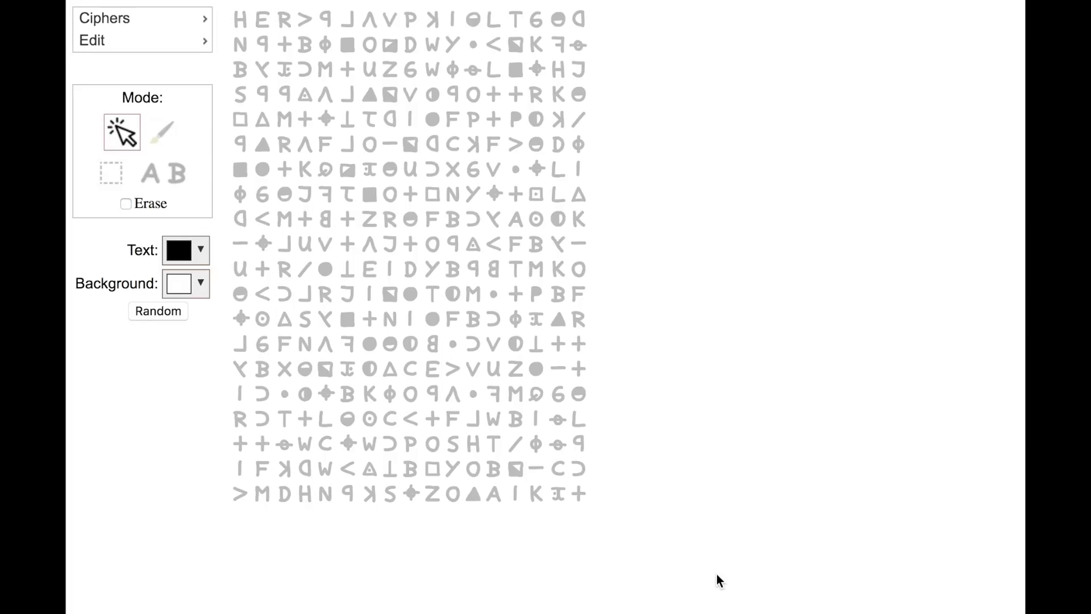
Copy the Z340 cipher text to the clipboard and dismiss the success notice.
{"action": "left_click", "coordinate": [370, 219]}
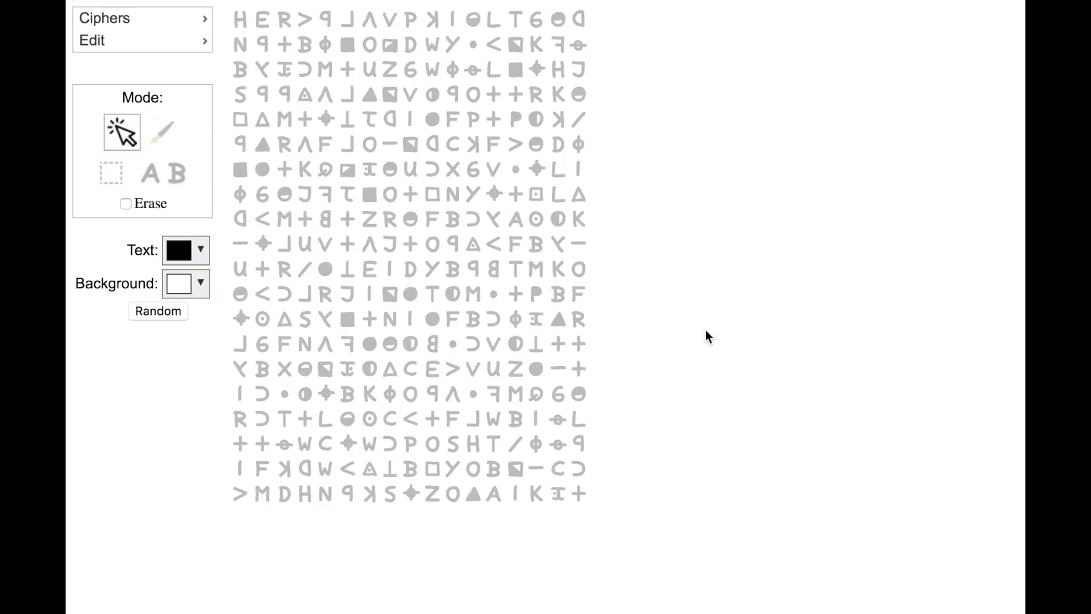
{"action": "mouse_move", "coordinate": [92, 41]}
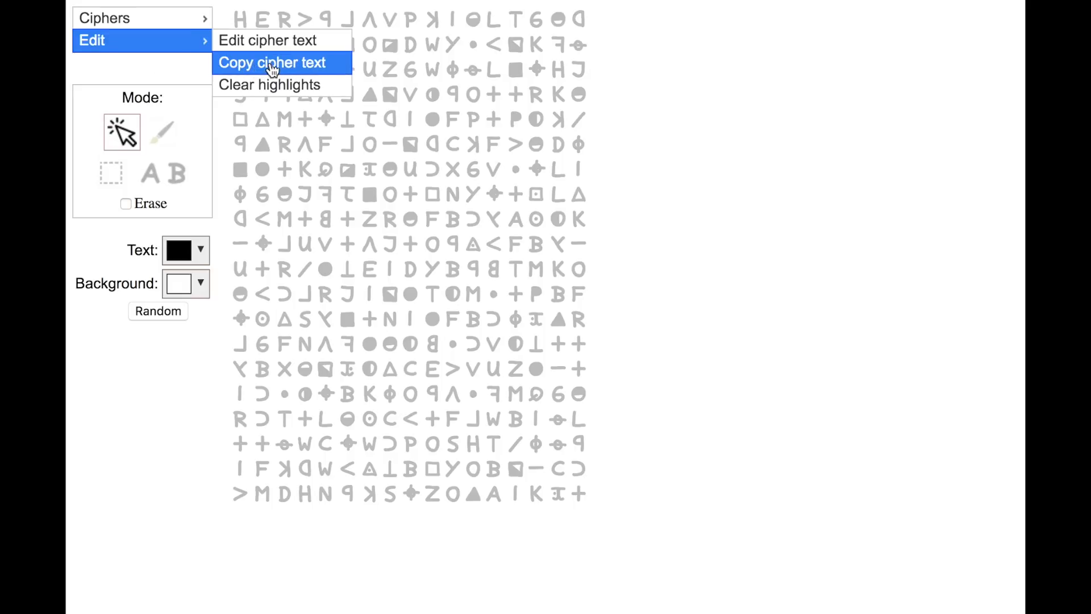
{"action": "left_click", "coordinate": [272, 62]}
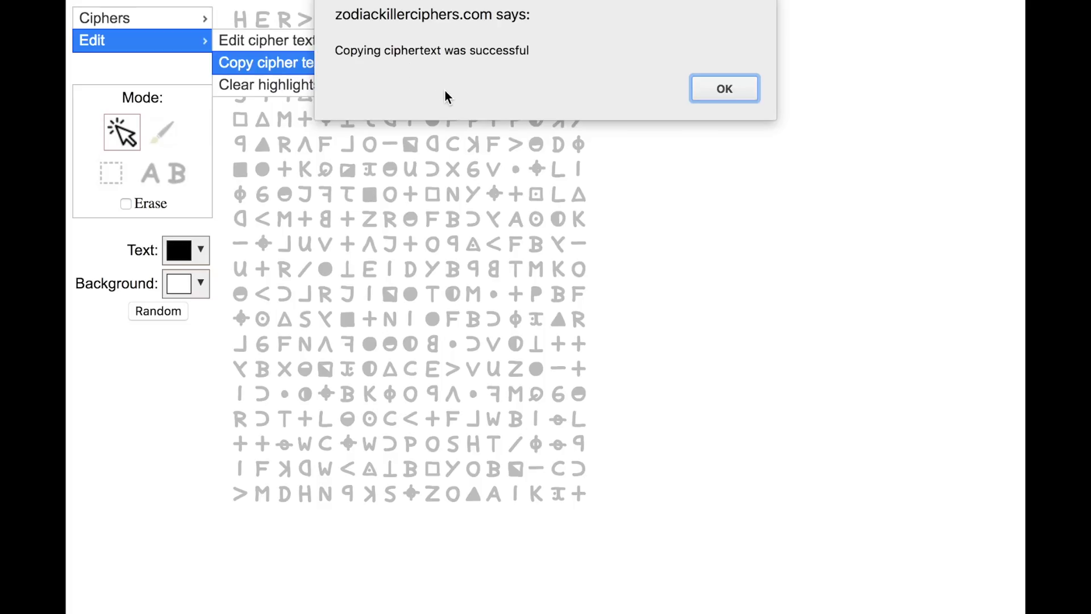
{"action": "mouse_move", "coordinate": [709, 92]}
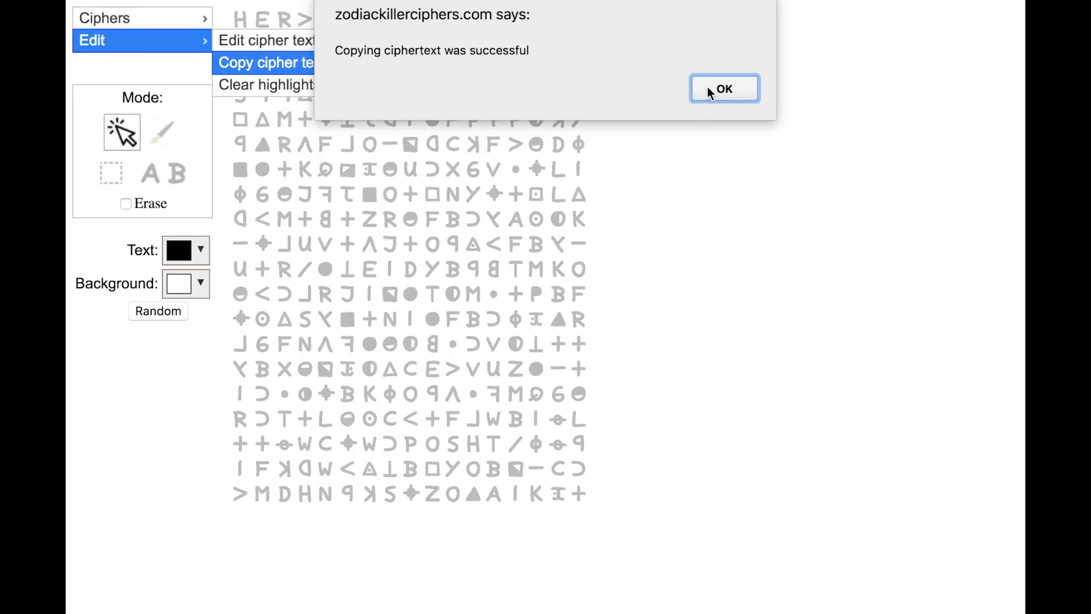
{"action": "left_click", "coordinate": [724, 88]}
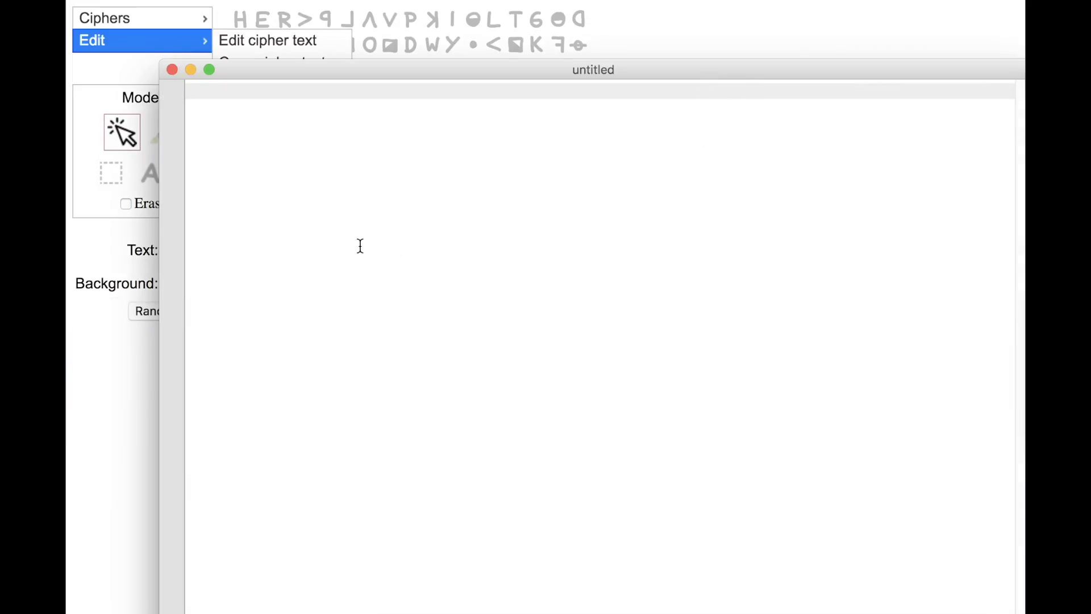
Paste the Z340 cipher text into the empty TextEdit document via the context menu.
{"action": "right_click", "coordinate": [361, 245]}
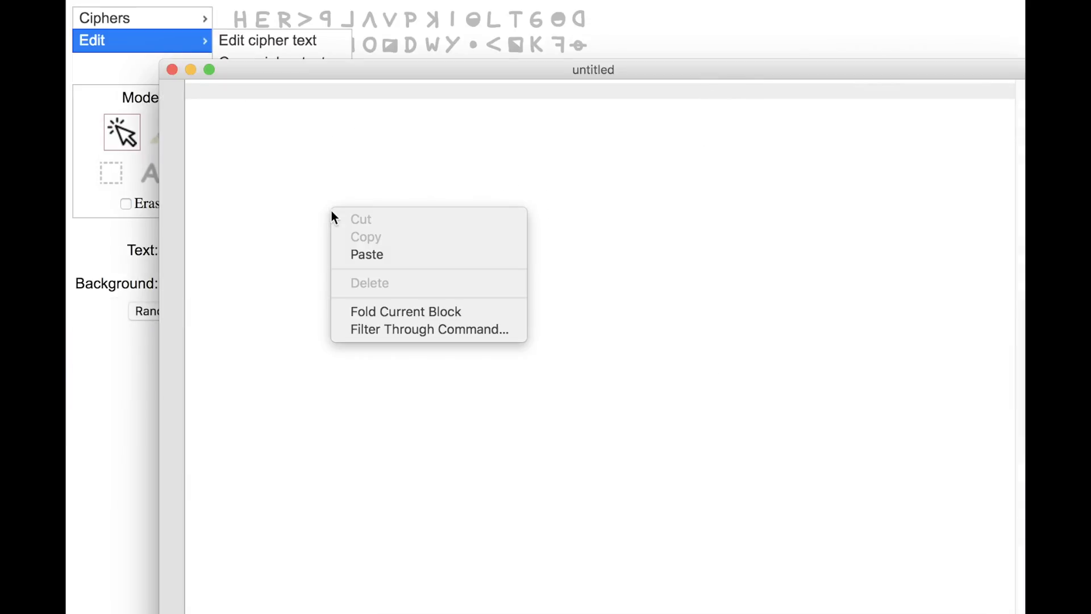
{"action": "left_click", "coordinate": [368, 254]}
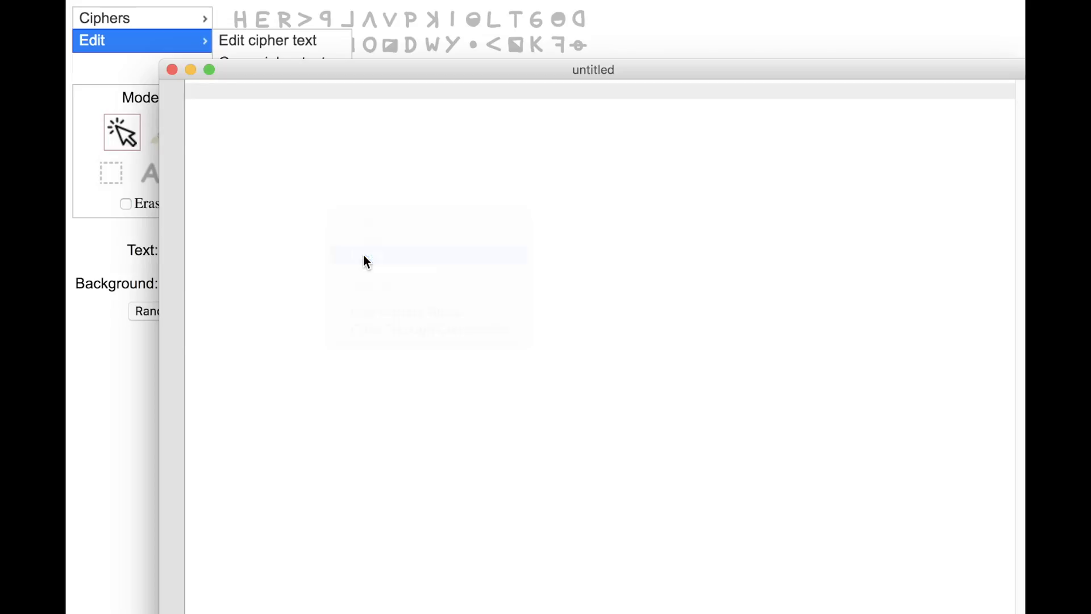
{"action": "left_click", "coordinate": [268, 40]}
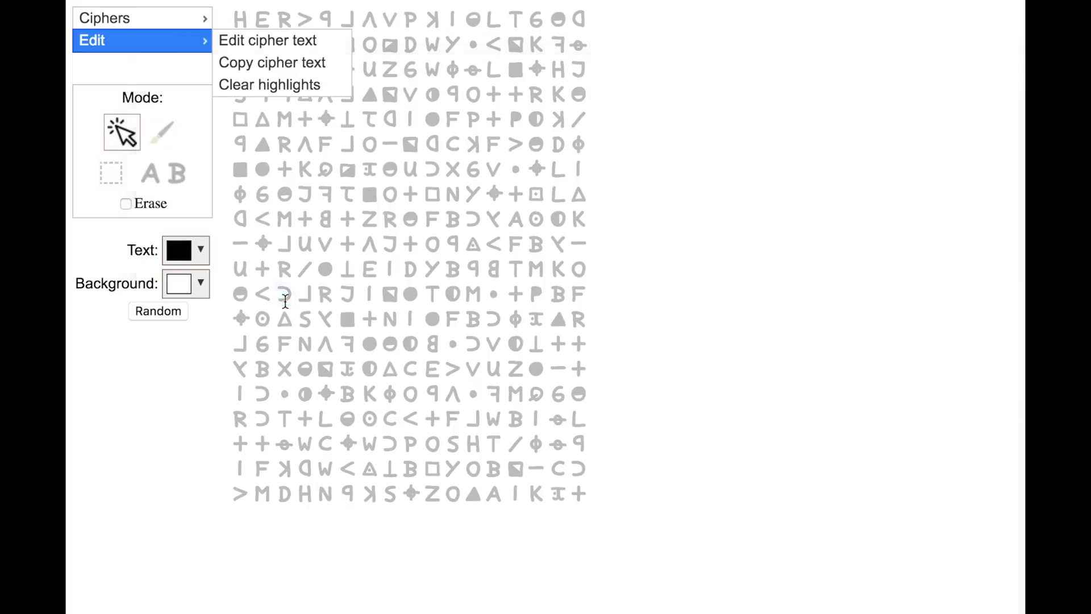
Replace the cipher text in the editor with A, reversed D and H chosen from the symbol key.
{"action": "left_click", "coordinate": [267, 40]}
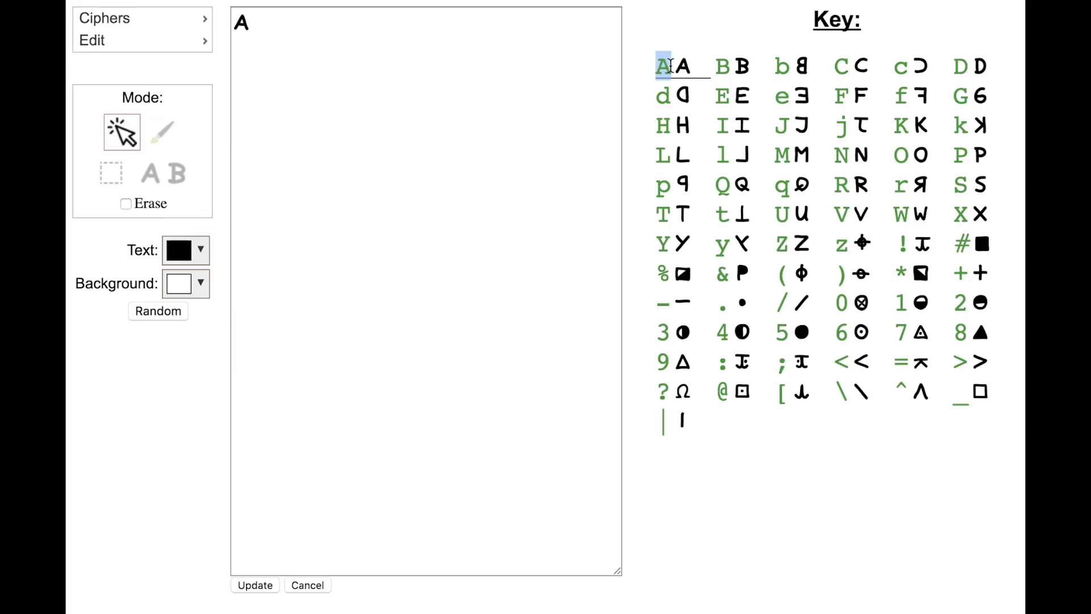
{"action": "left_click", "coordinate": [661, 96]}
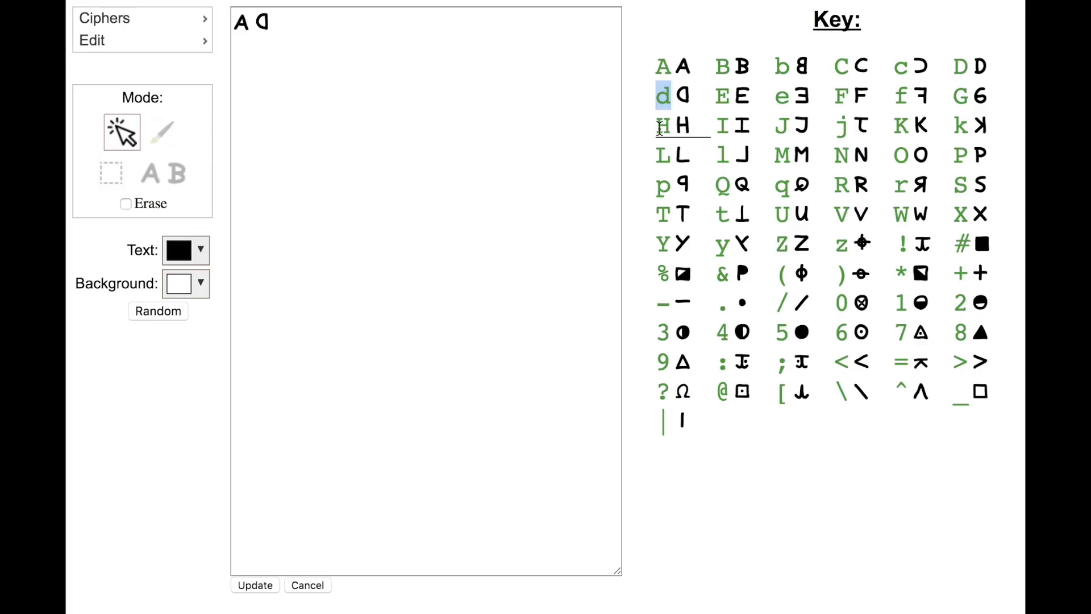
{"action": "left_click", "coordinate": [662, 126]}
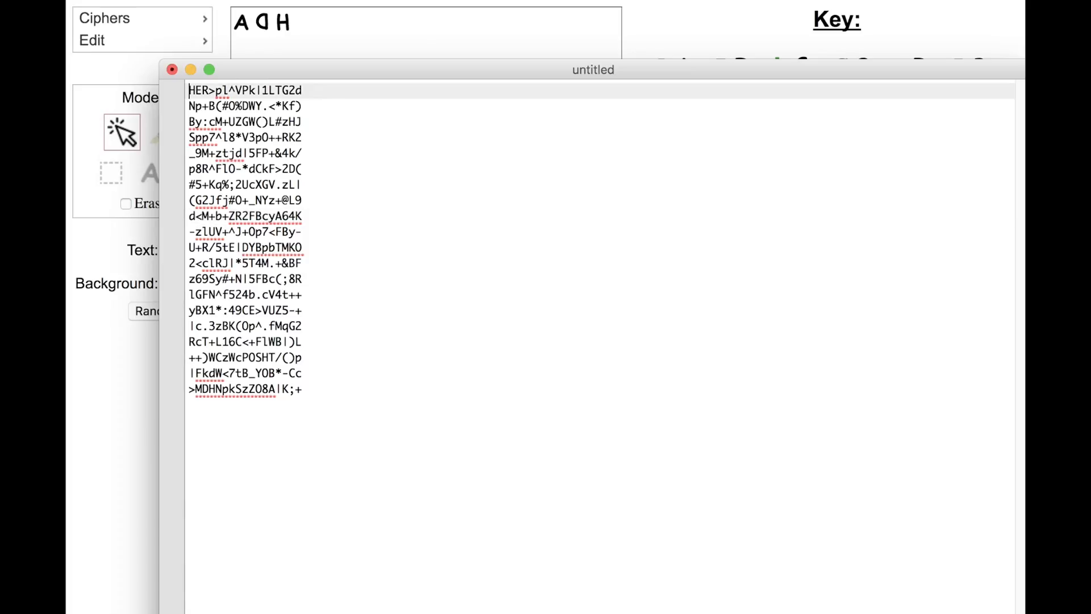
Move a middle block of Z340 rows to the top in TextEdit and select the whole rearranged text.
{"action": "left_click_drag", "start_coordinate": [191, 88], "coordinate": [302, 206]}
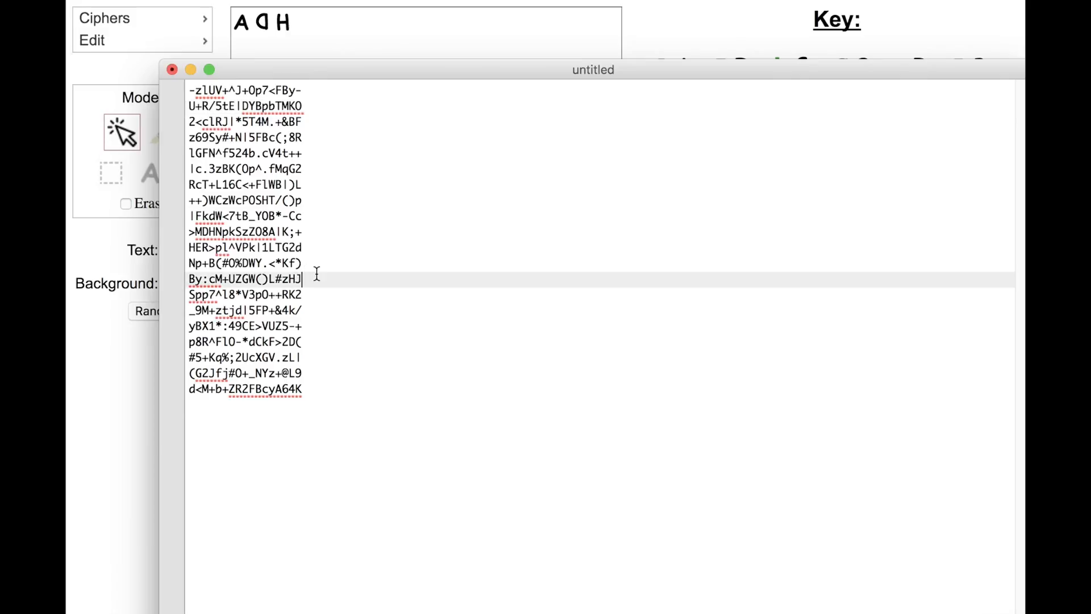
{"action": "key", "text": "cmd+a"}
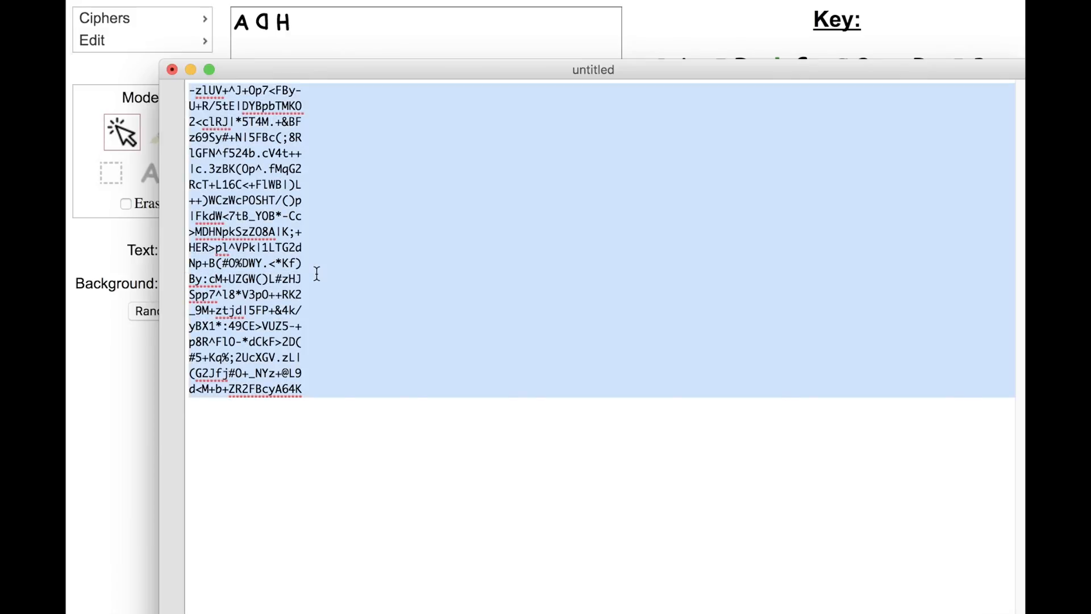
{"action": "left_click", "coordinate": [93, 41]}
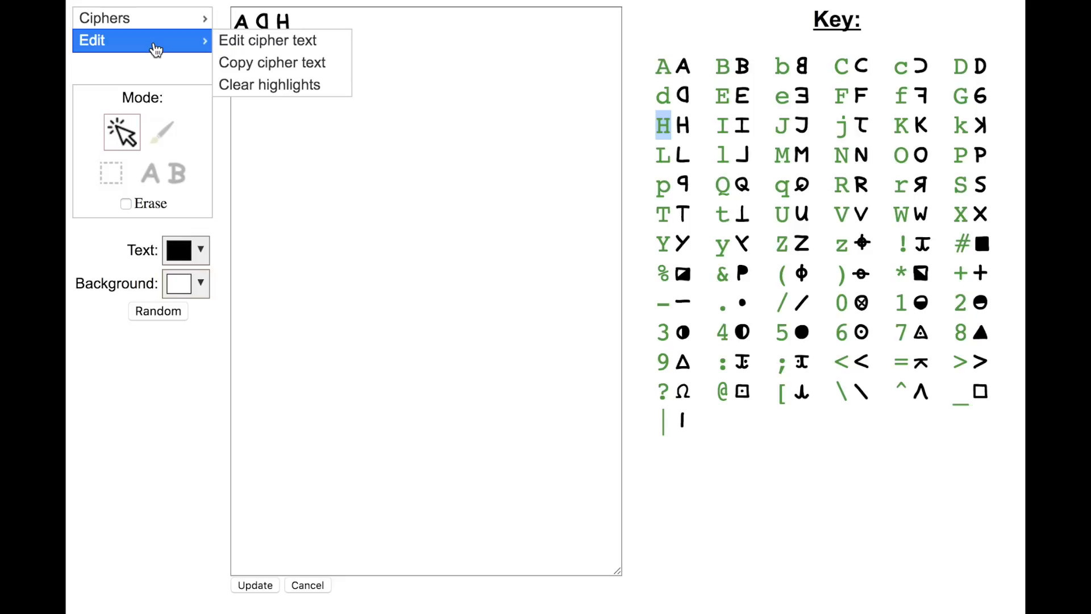
Paste the reordered Z340 text into the editor, update the grid and brush a loop of symbols black.
{"action": "left_click", "coordinate": [267, 40]}
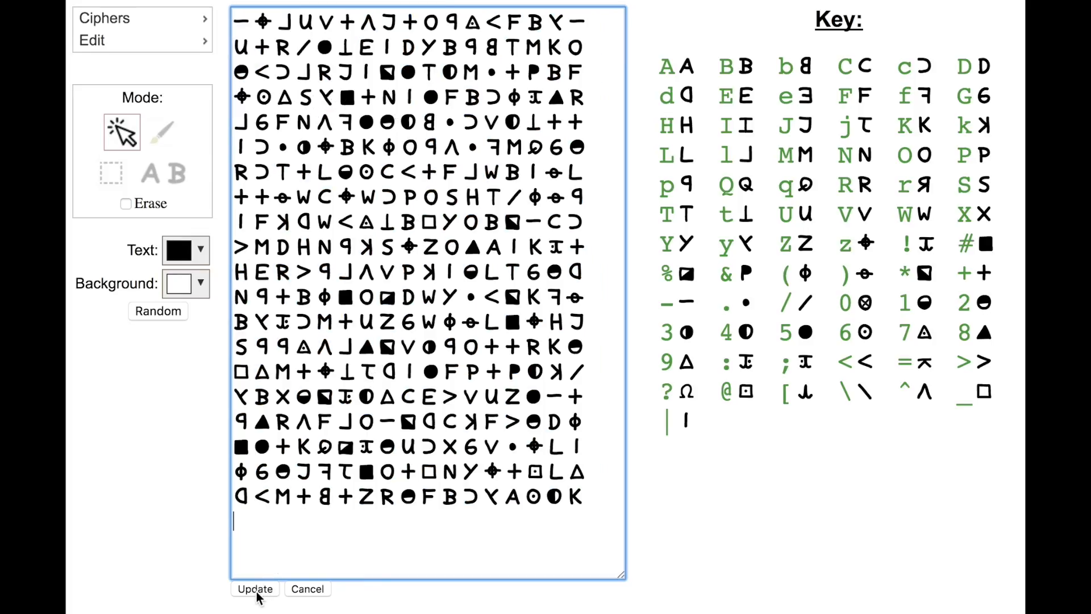
{"action": "left_click", "coordinate": [254, 588]}
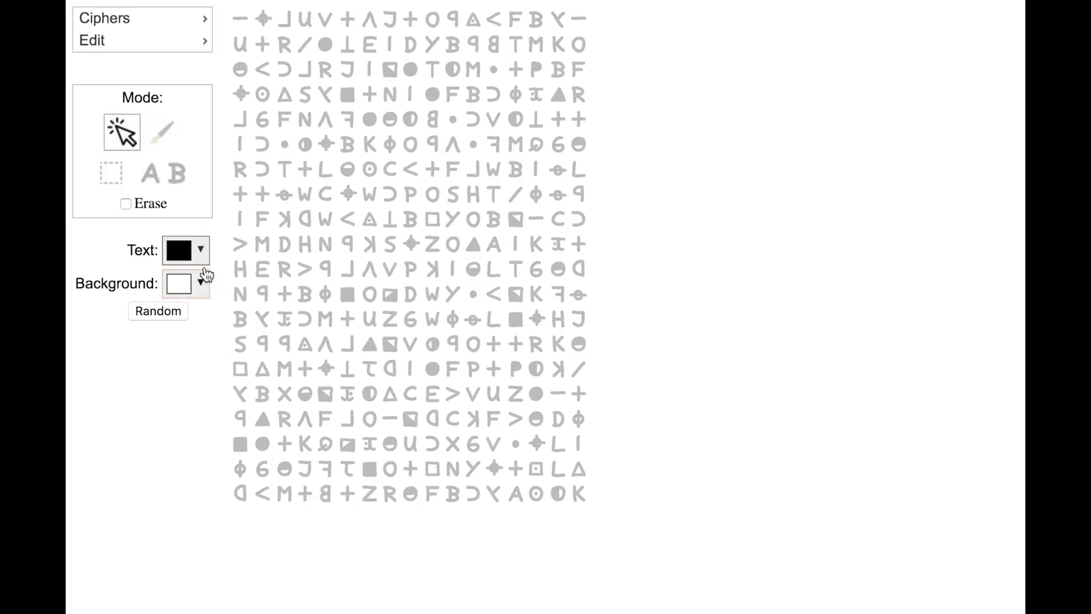
{"action": "left_click", "coordinate": [162, 132]}
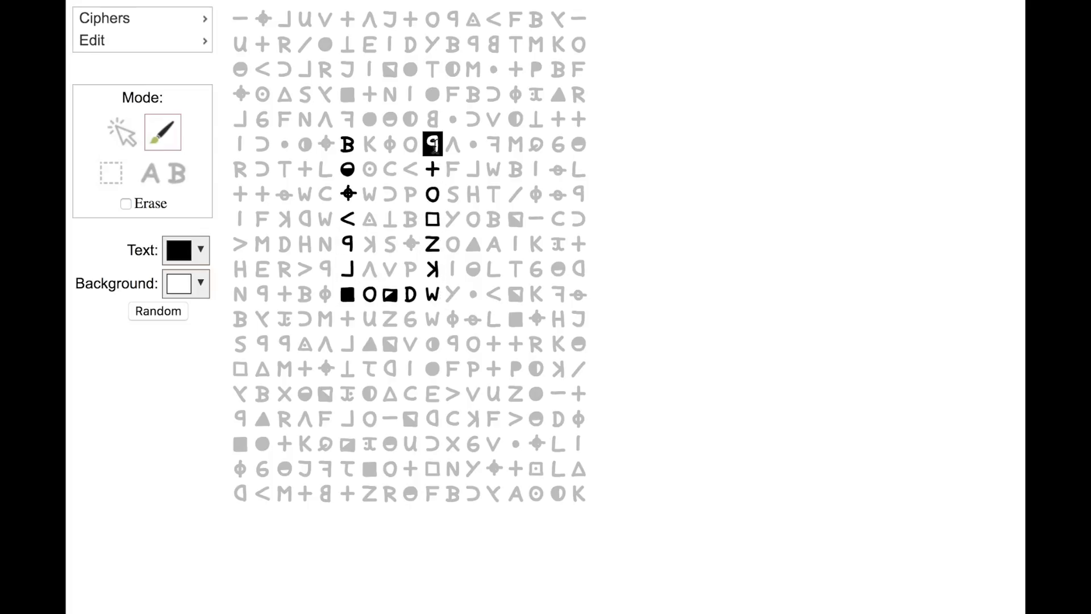
Shade a rectangular block of symbols with a random teal colour and switch to repeated n-gram mode.
{"action": "left_click", "coordinate": [110, 171]}
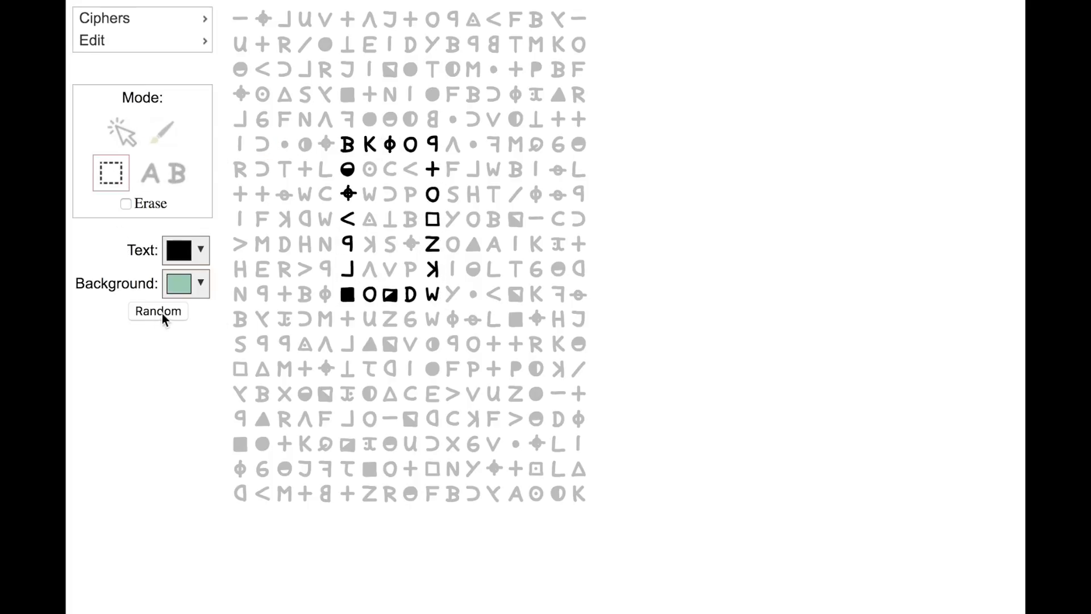
{"action": "left_click", "coordinate": [164, 173]}
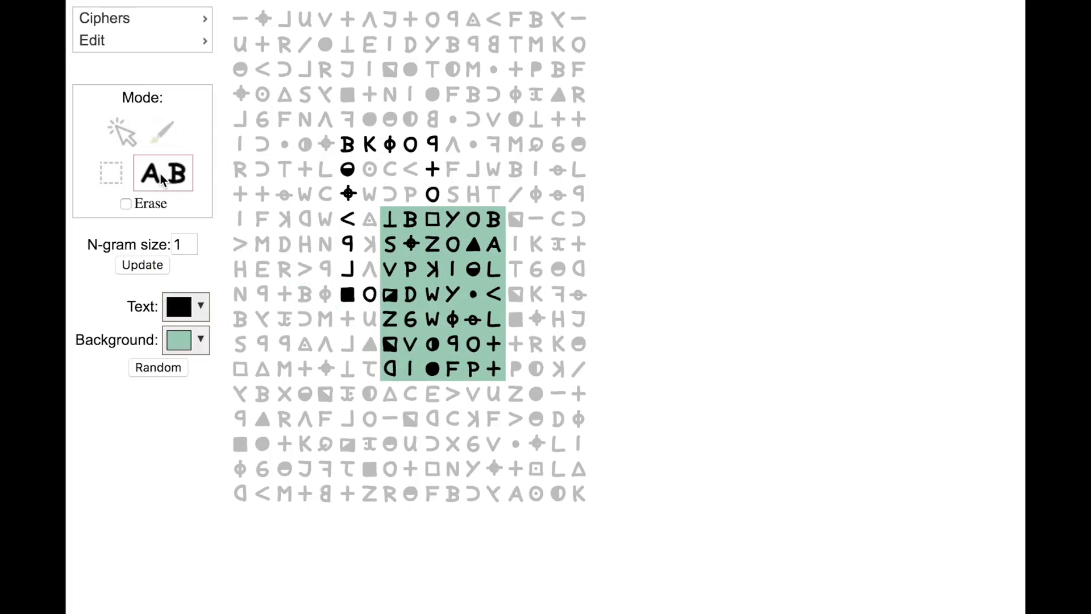